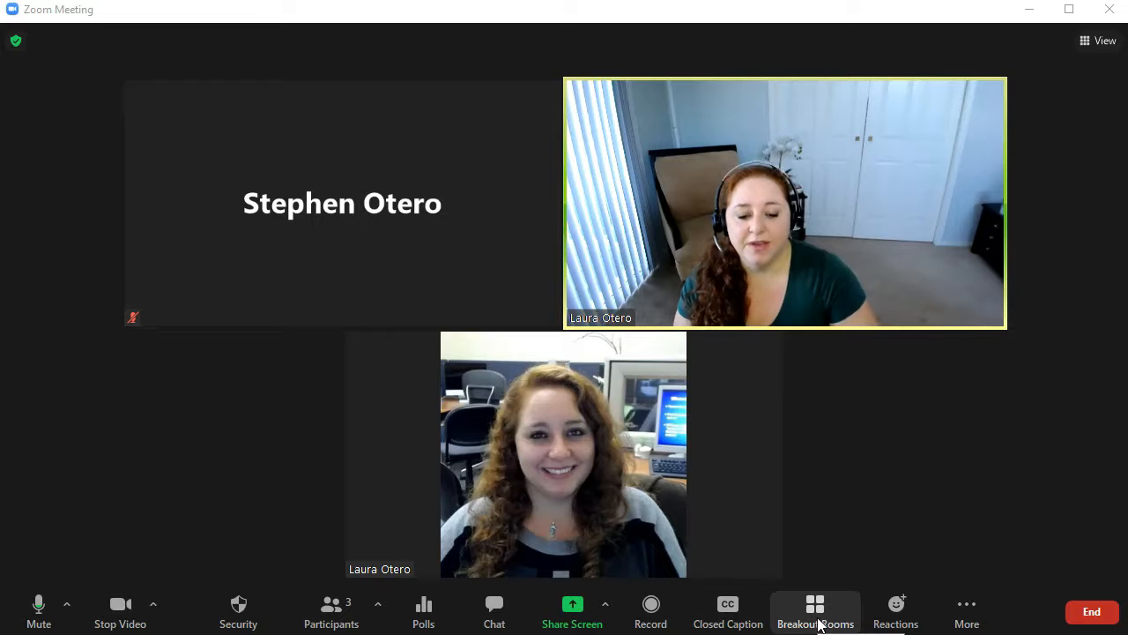
{"action": "mouse_move", "coordinate": [967, 612]}
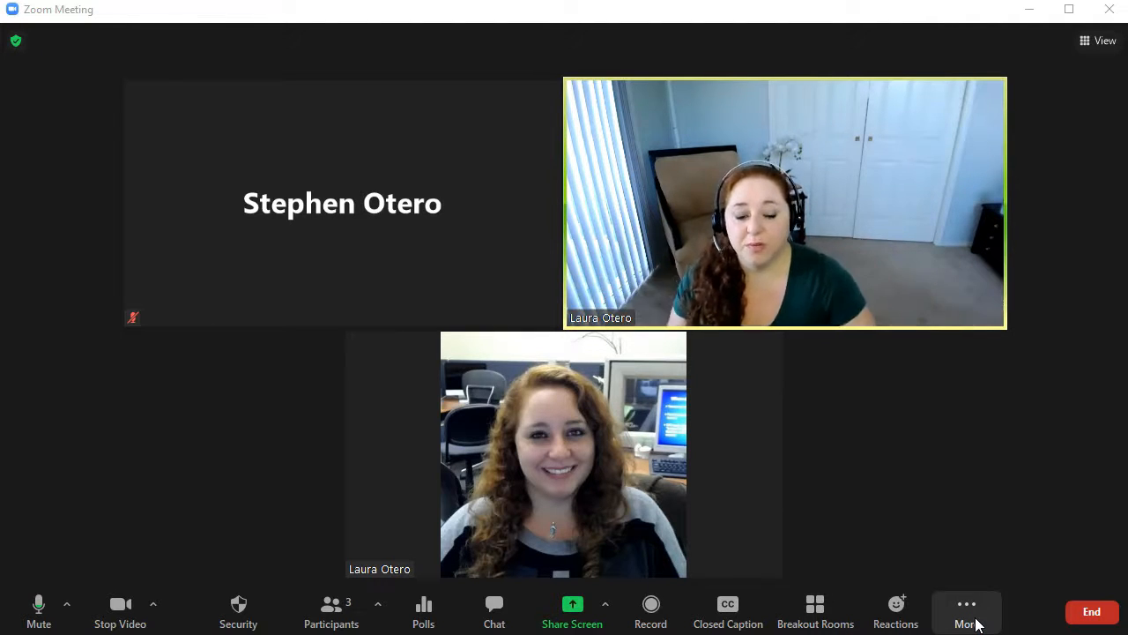
Open the Breakout Rooms panel showing Room 1 with one participant assigned
{"action": "left_click", "coordinate": [815, 611]}
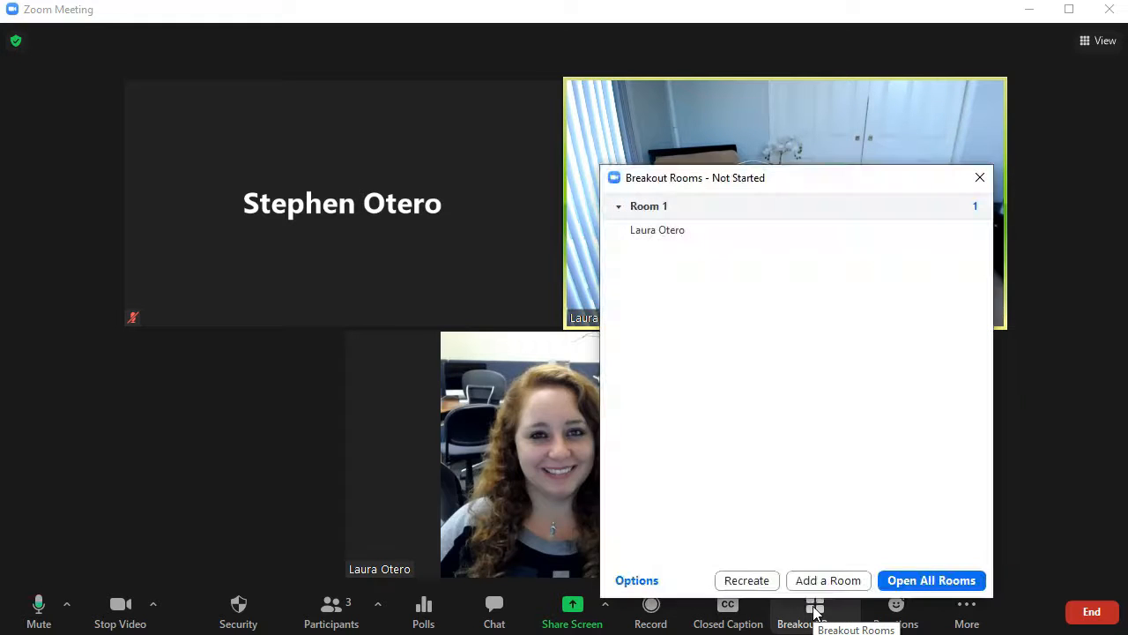
Recreate breakout rooms as 2 rooms assigned automatically, one participant per room
{"action": "left_click", "coordinate": [746, 580]}
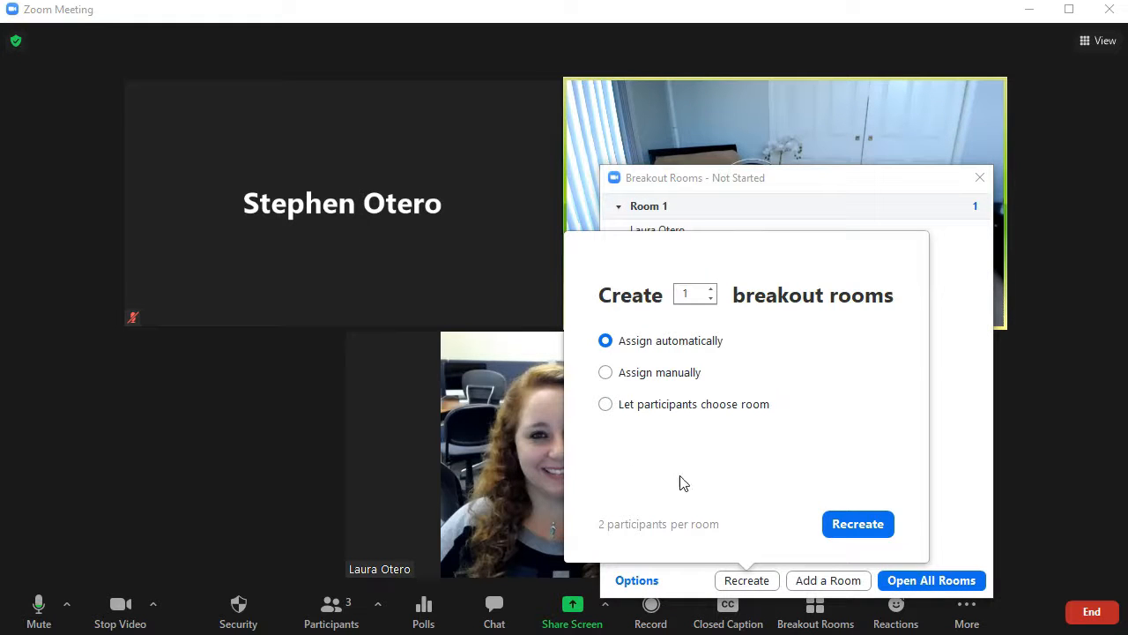
{"action": "mouse_move", "coordinate": [788, 426]}
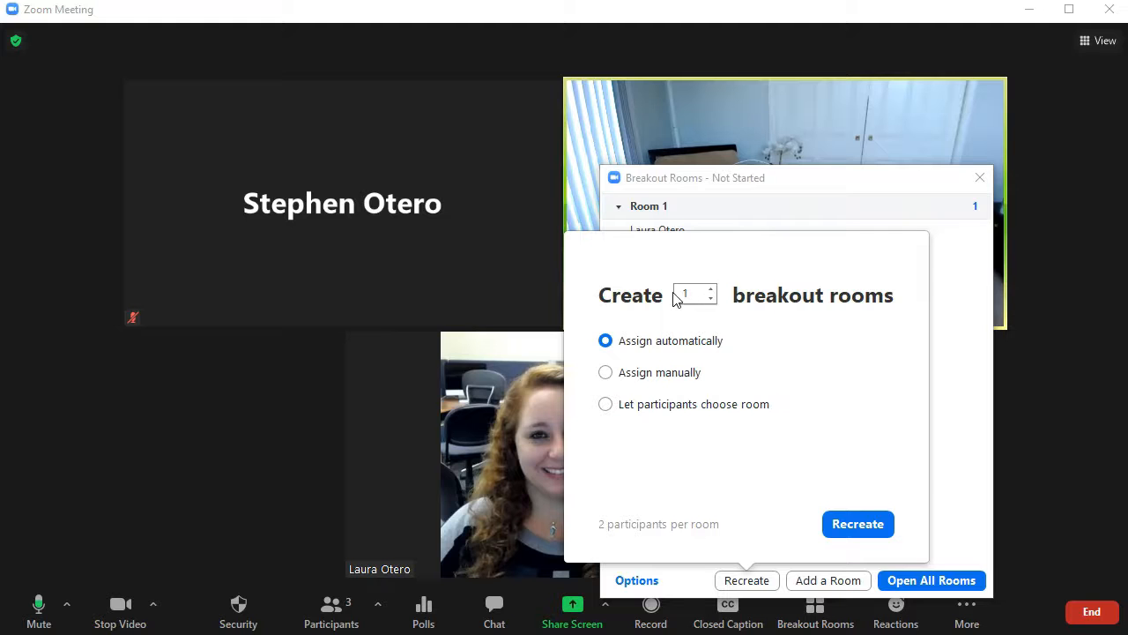
{"action": "mouse_move", "coordinate": [687, 371]}
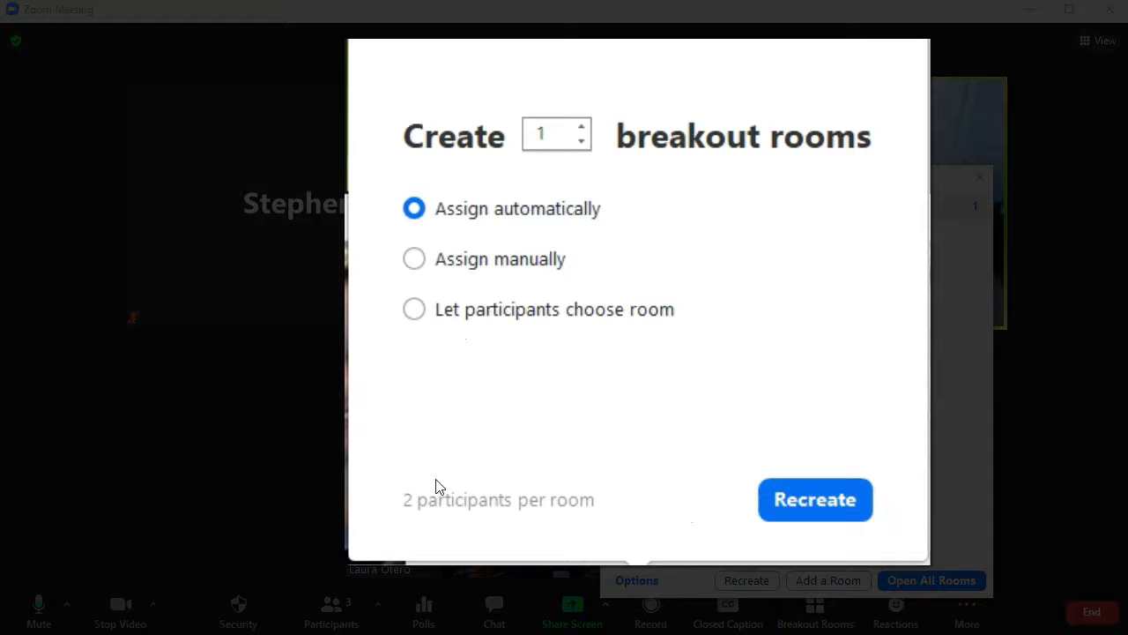
{"action": "mouse_move", "coordinate": [398, 510]}
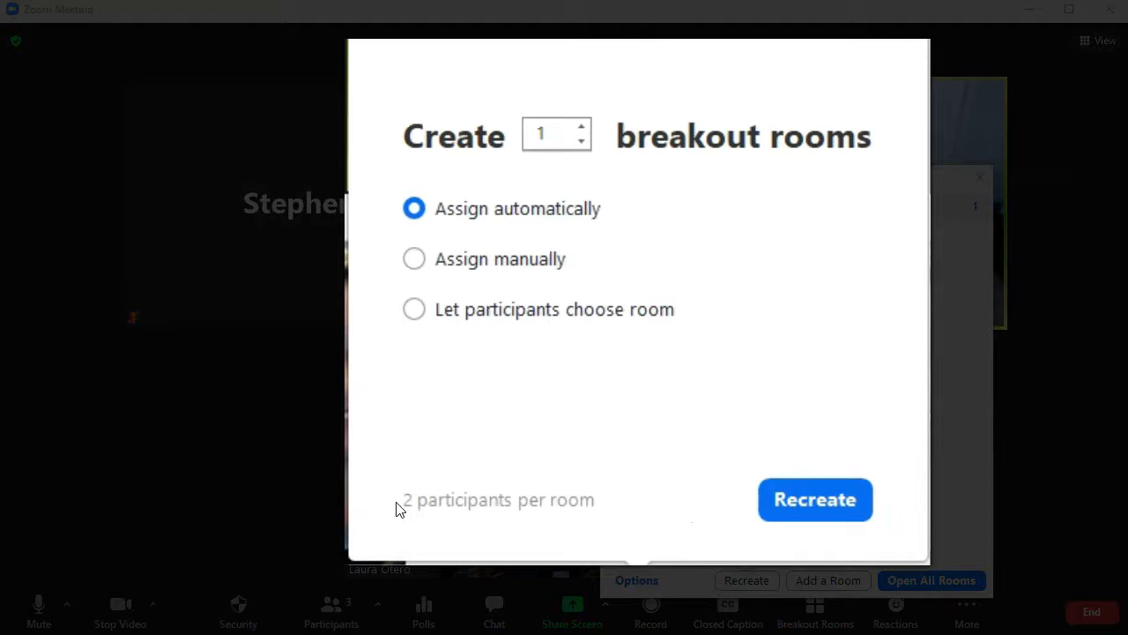
{"action": "mouse_move", "coordinate": [643, 230]}
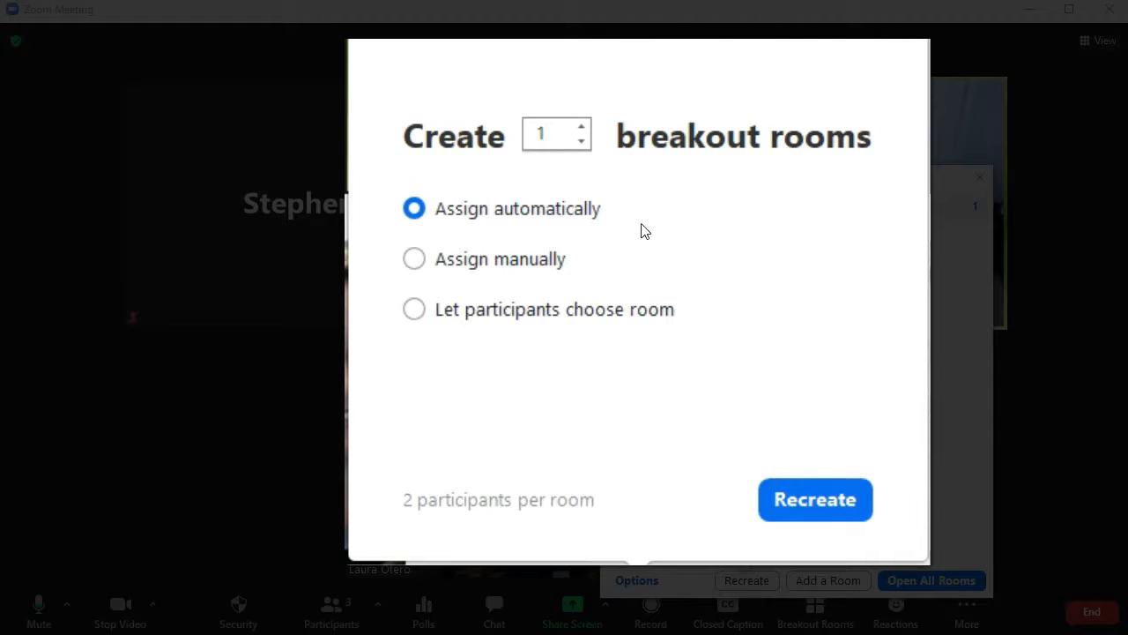
{"action": "left_click", "coordinate": [581, 127]}
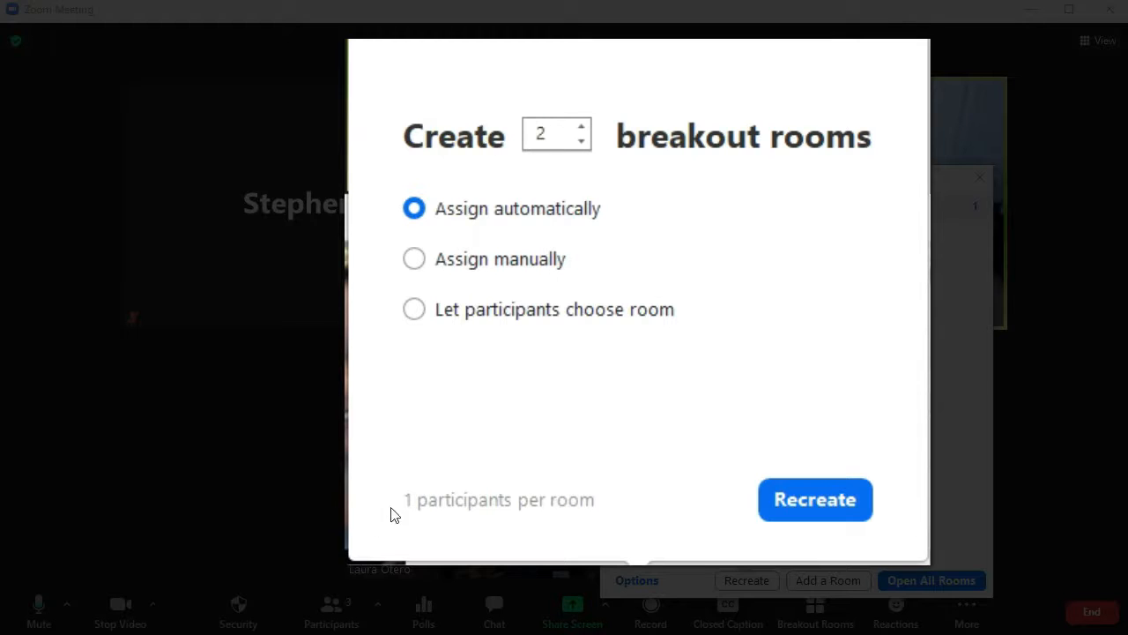
{"action": "left_click", "coordinate": [551, 133]}
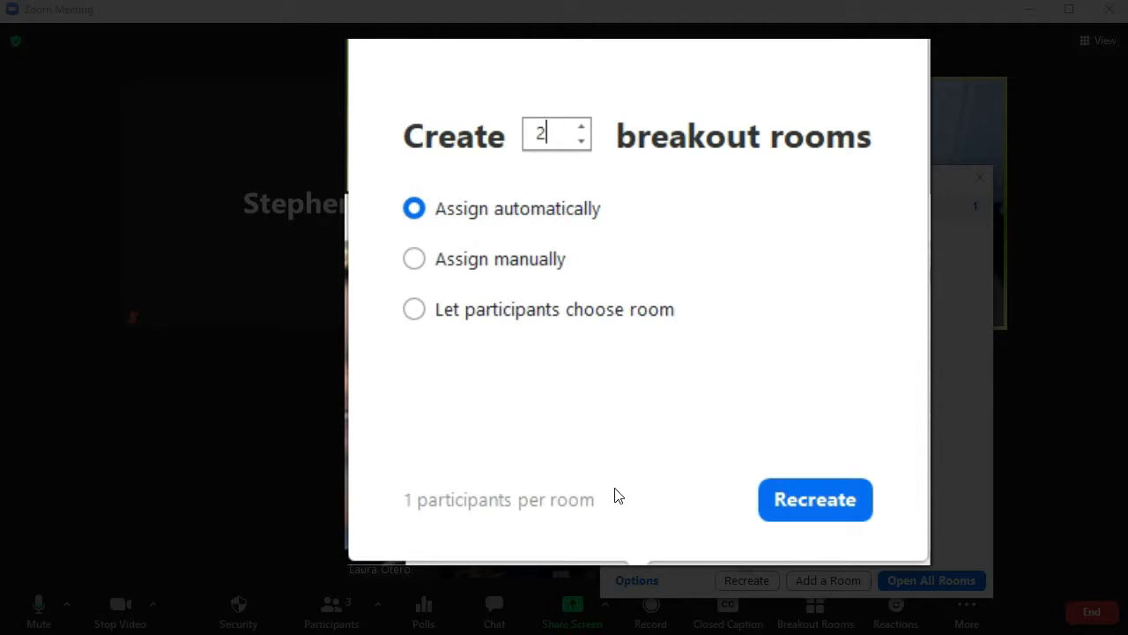
{"action": "left_click", "coordinate": [581, 129]}
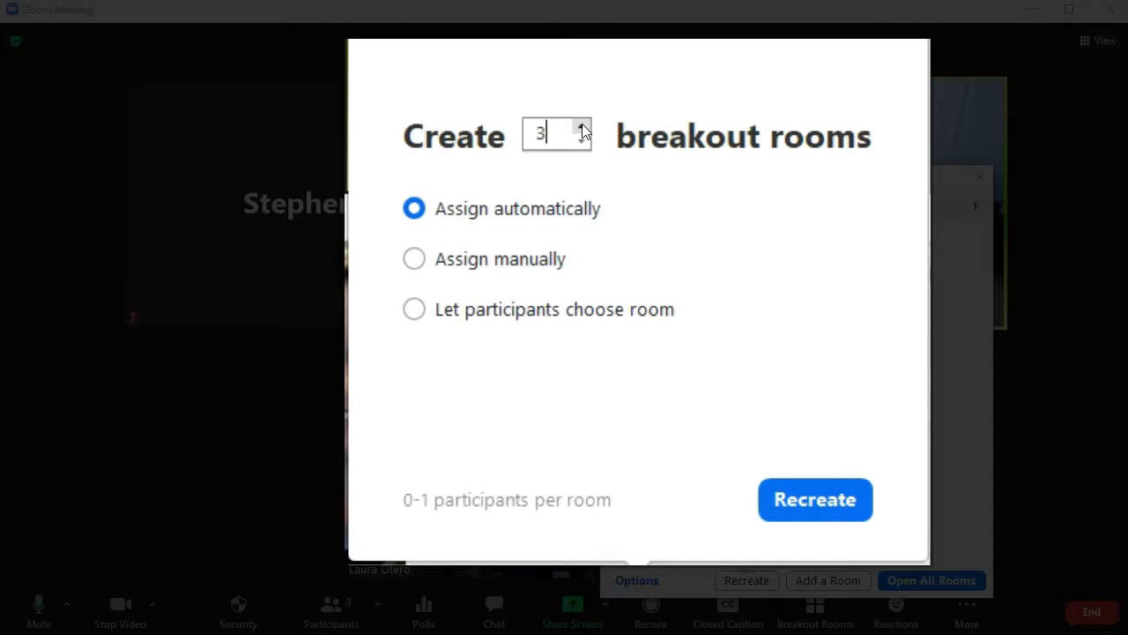
{"action": "left_click", "coordinate": [581, 128]}
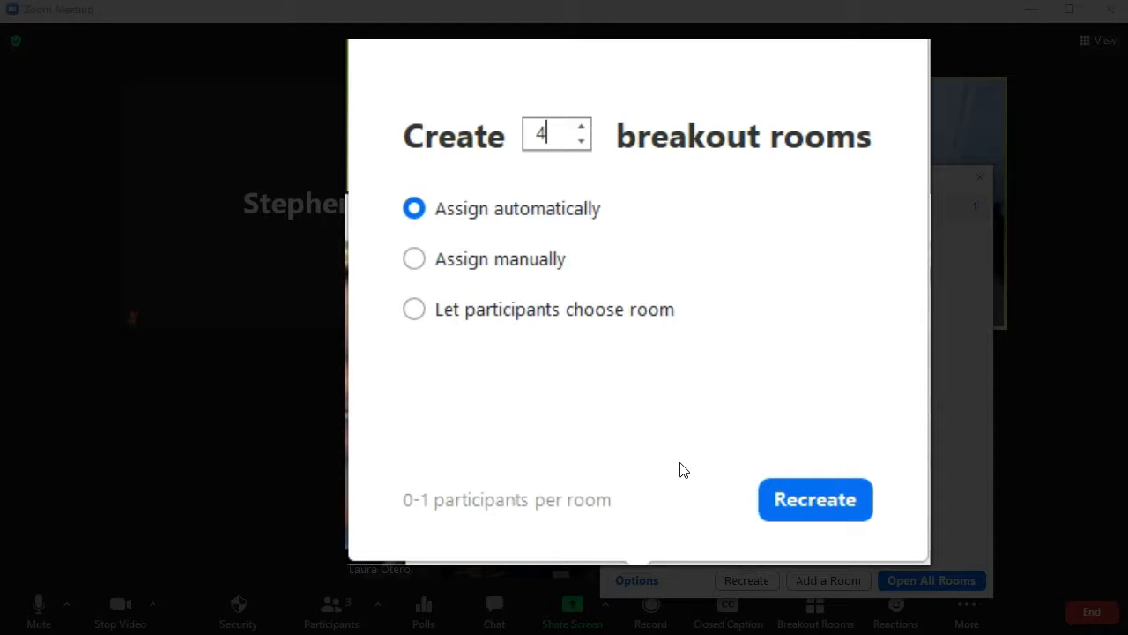
{"action": "mouse_move", "coordinate": [459, 559]}
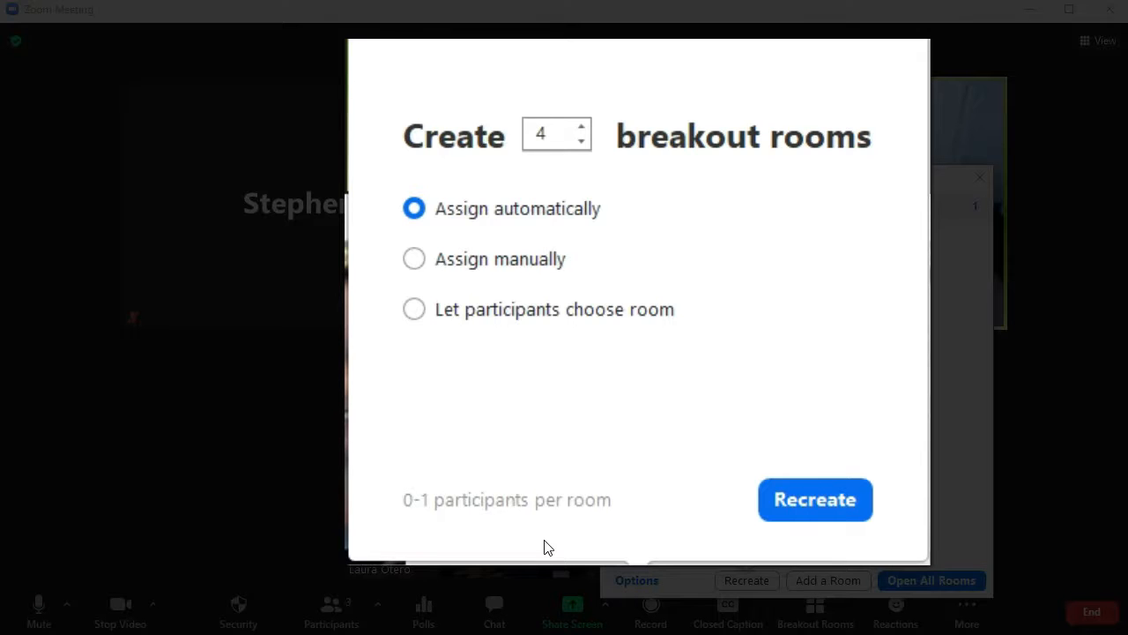
{"action": "left_click", "coordinate": [580, 144]}
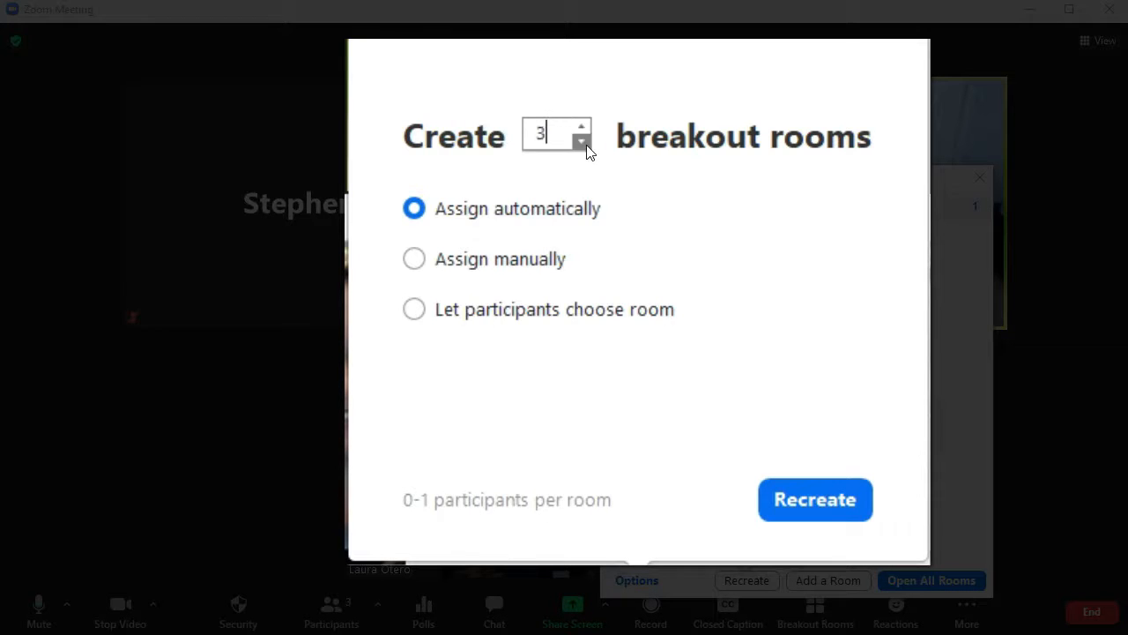
{"action": "left_click", "coordinate": [581, 144]}
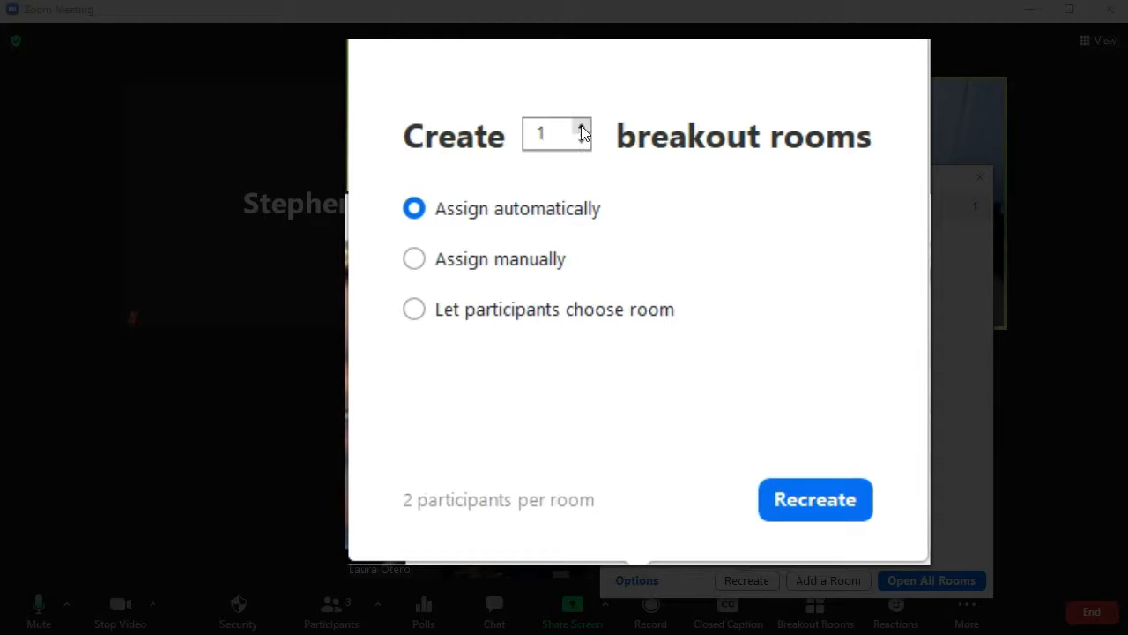
{"action": "left_click", "coordinate": [582, 128]}
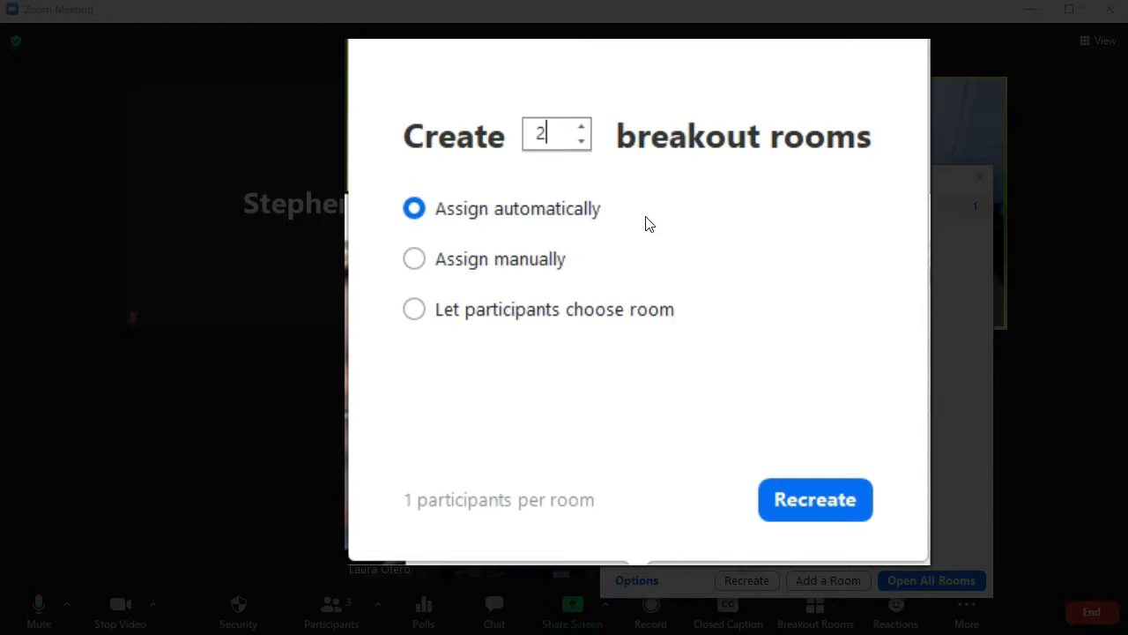
{"action": "mouse_move", "coordinate": [820, 426]}
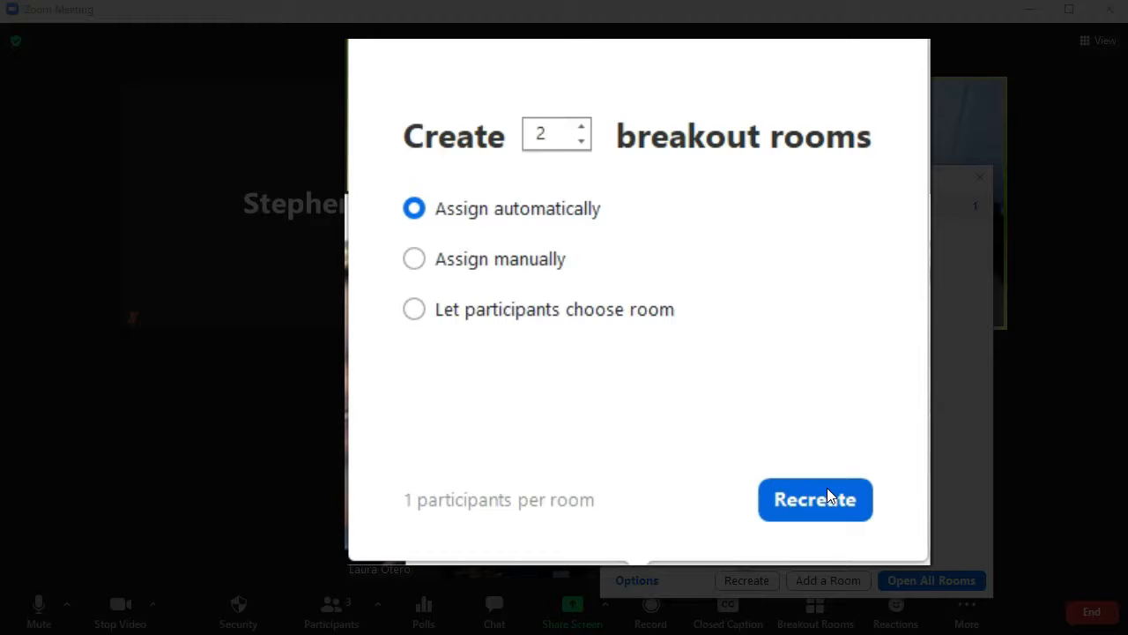
{"action": "left_click", "coordinate": [547, 134]}
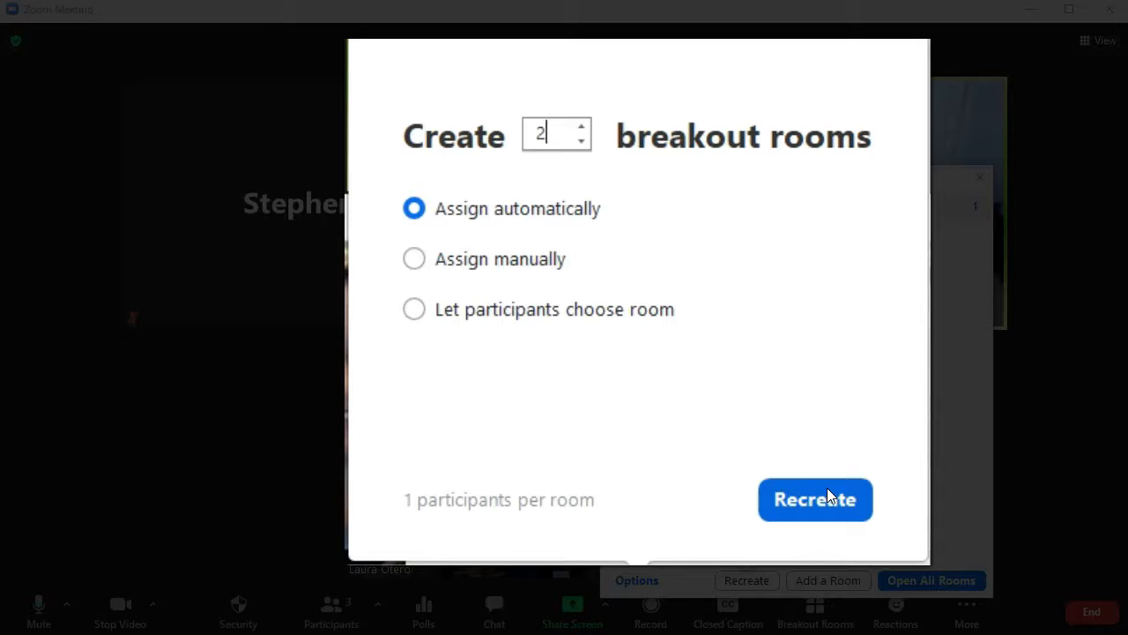
{"action": "mouse_move", "coordinate": [764, 419]}
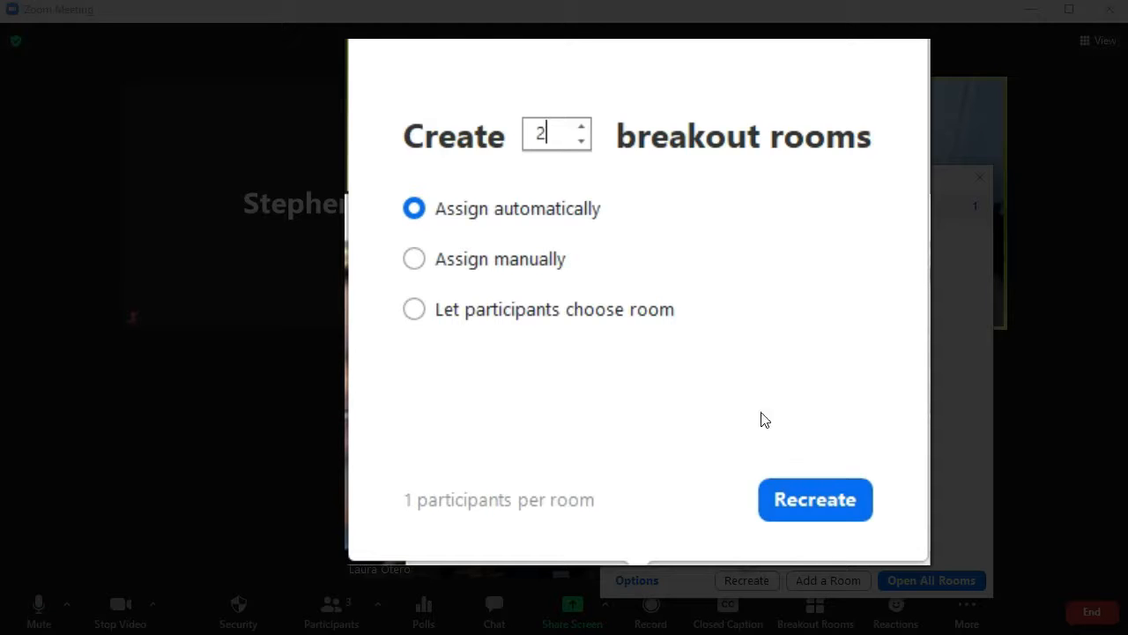
{"action": "mouse_move", "coordinate": [816, 500]}
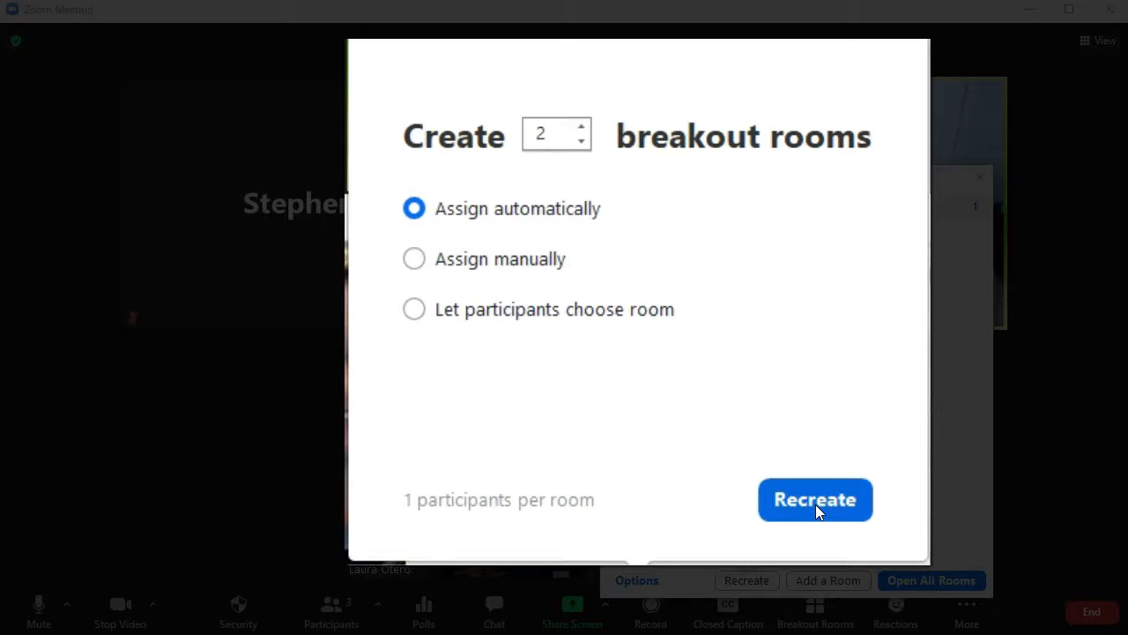
{"action": "left_click", "coordinate": [556, 134]}
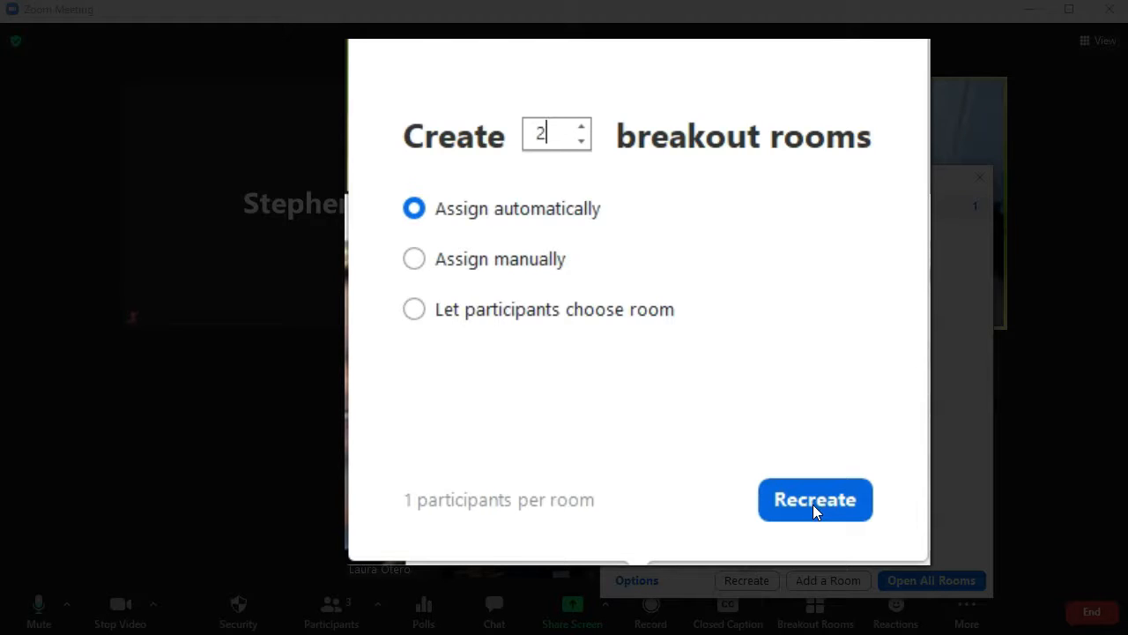
{"action": "mouse_move", "coordinate": [992, 407]}
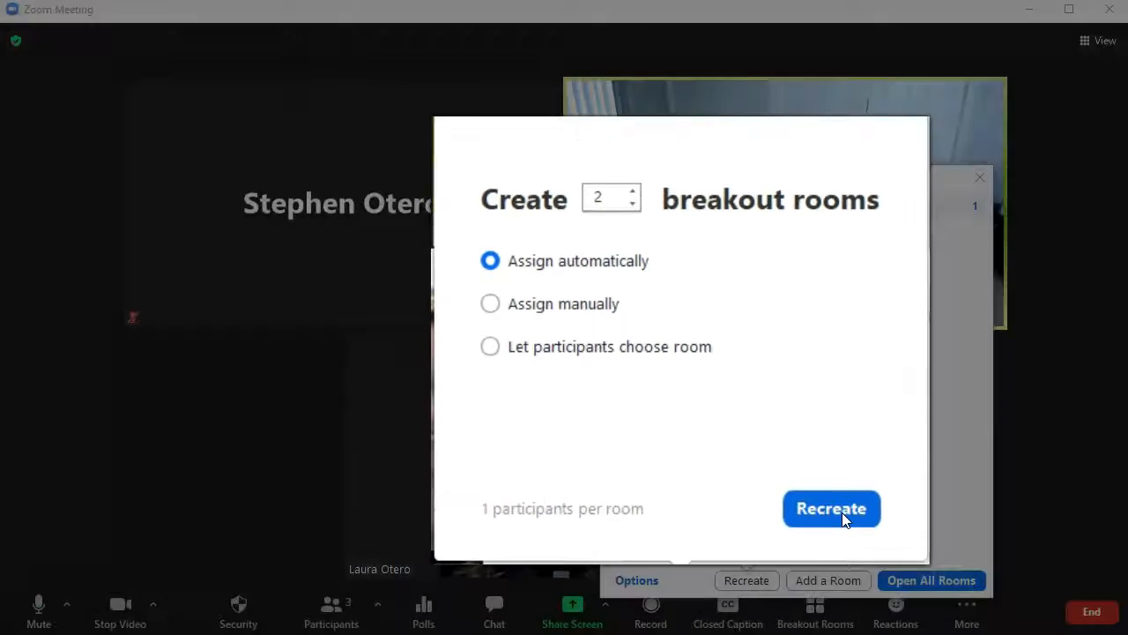
{"action": "left_click", "coordinate": [831, 509]}
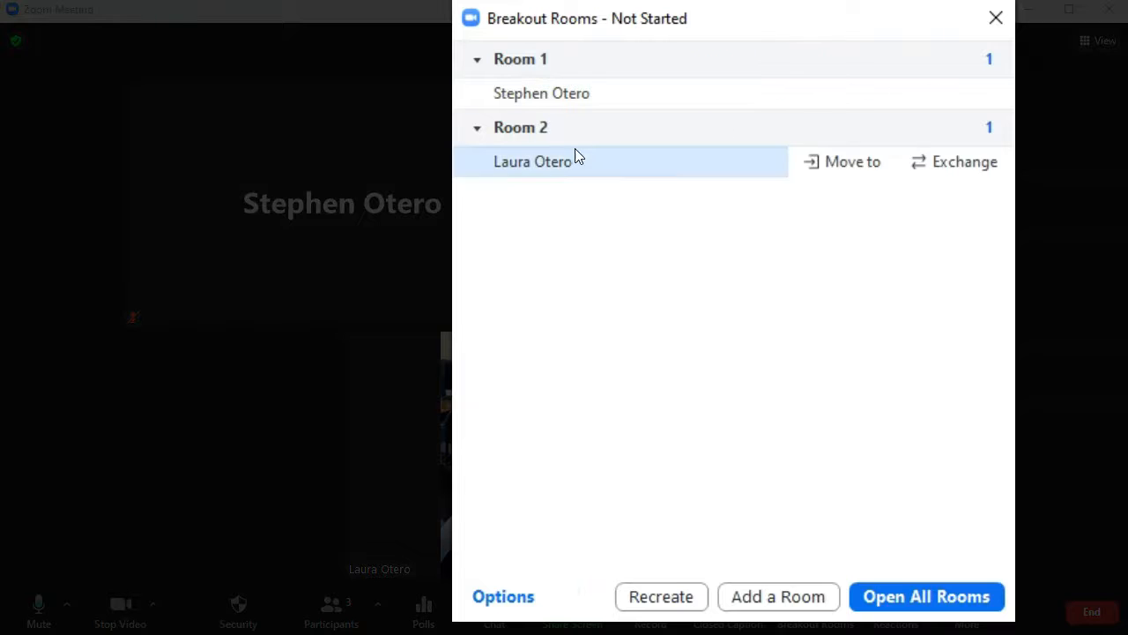
{"action": "mouse_move", "coordinate": [615, 179]}
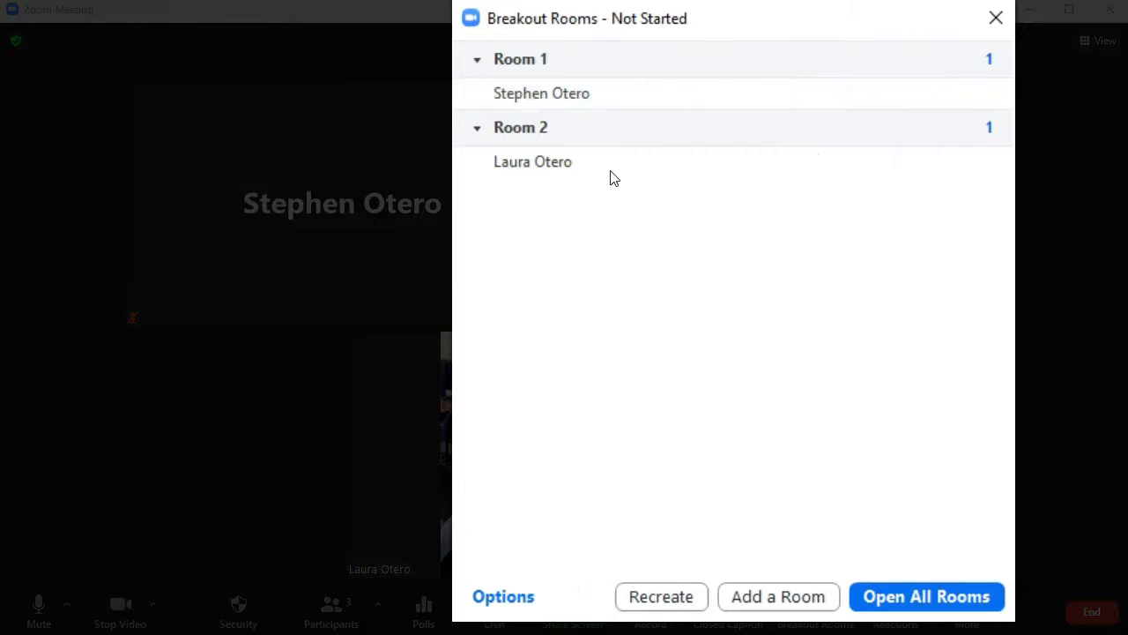
{"action": "mouse_move", "coordinate": [717, 261]}
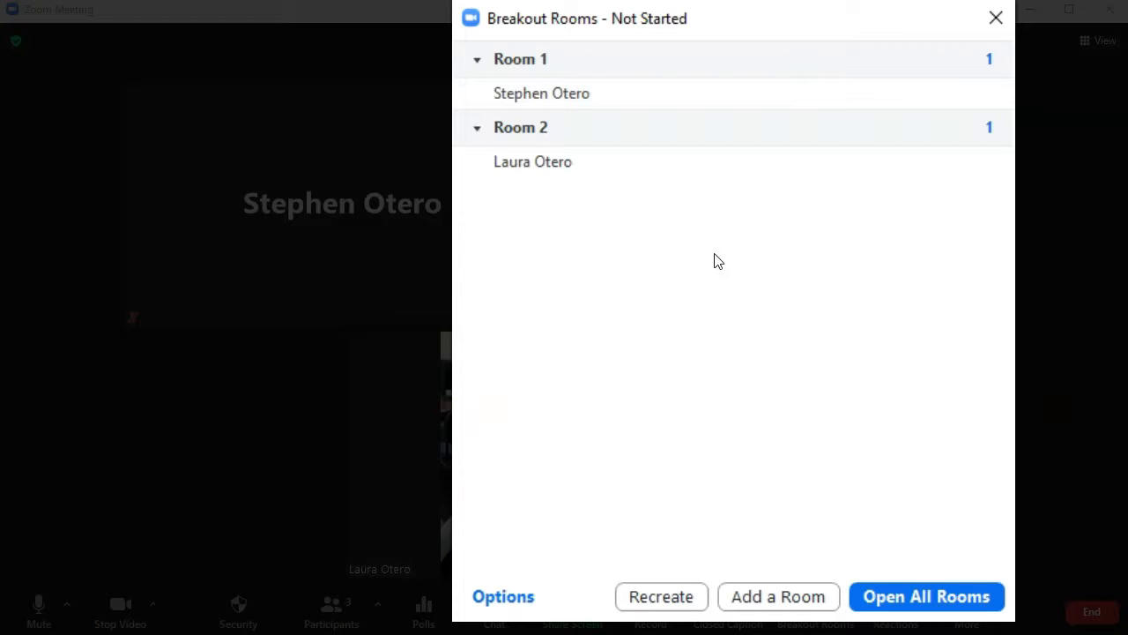
{"action": "mouse_move", "coordinate": [753, 228]}
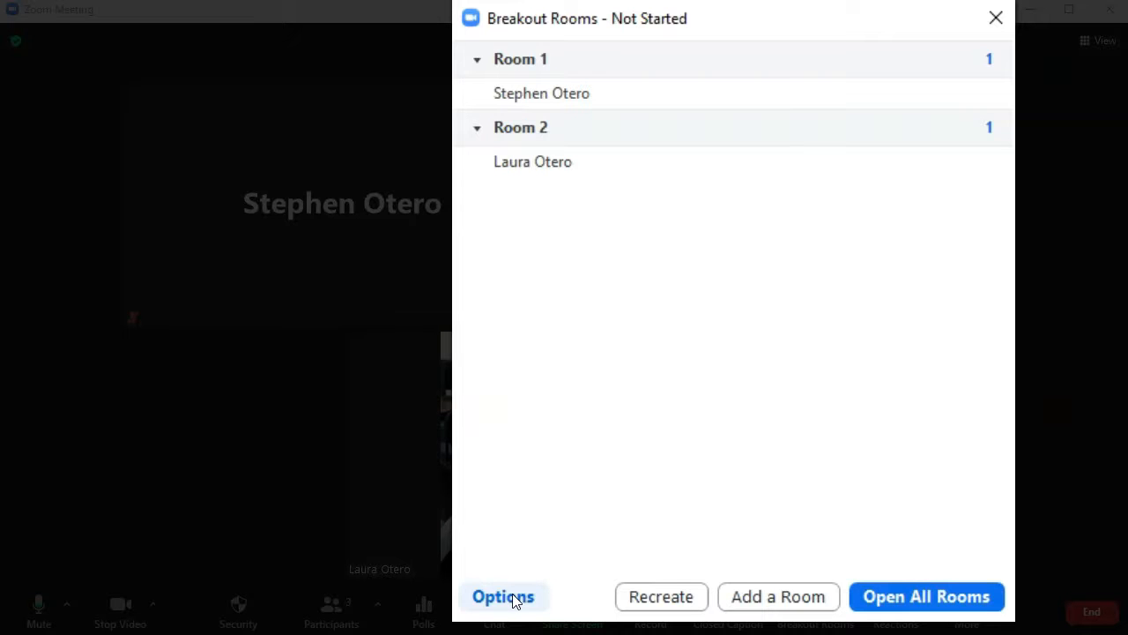
In breakout room Options, change the auto-close time from 15 to 10 minutes
{"action": "left_click", "coordinate": [503, 596]}
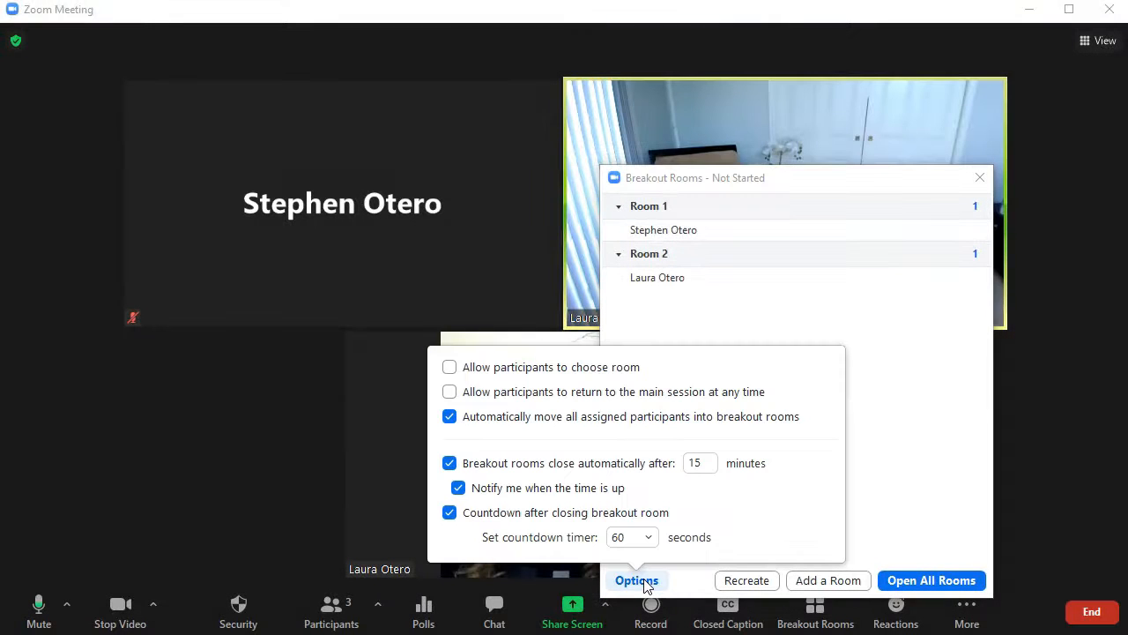
{"action": "left_click", "coordinate": [636, 580]}
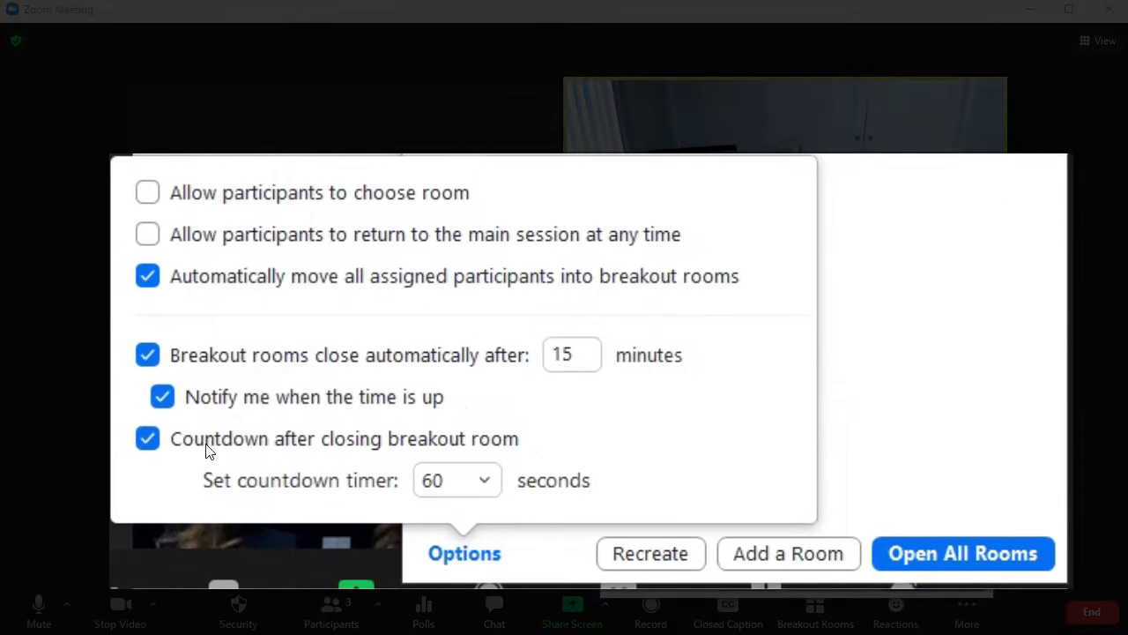
{"action": "mouse_move", "coordinate": [333, 290]}
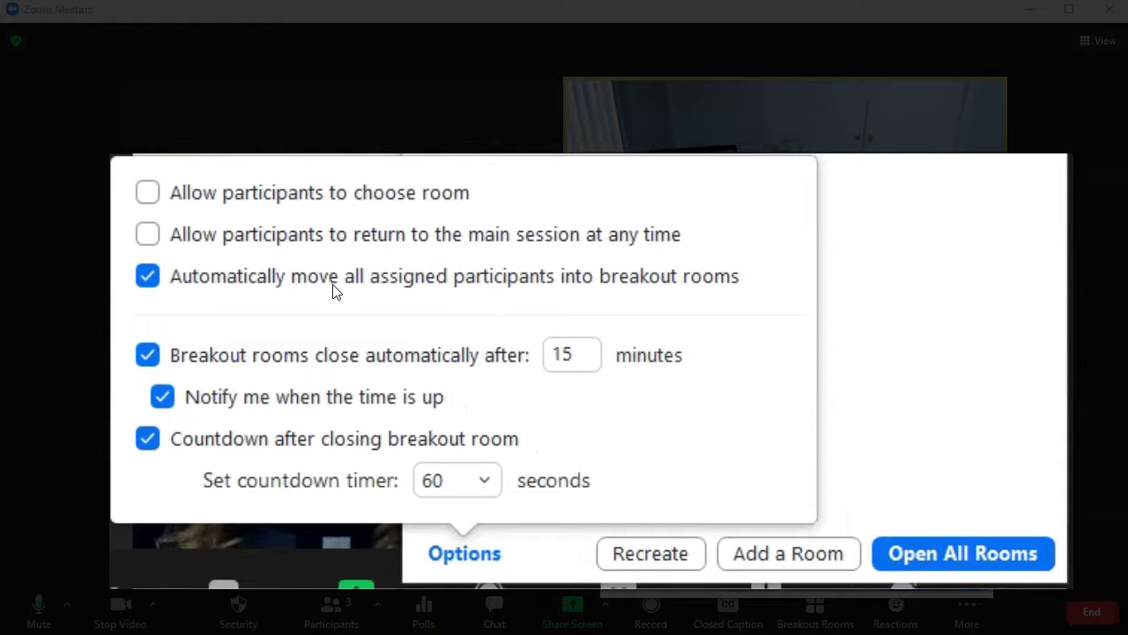
{"action": "mouse_move", "coordinate": [710, 286]}
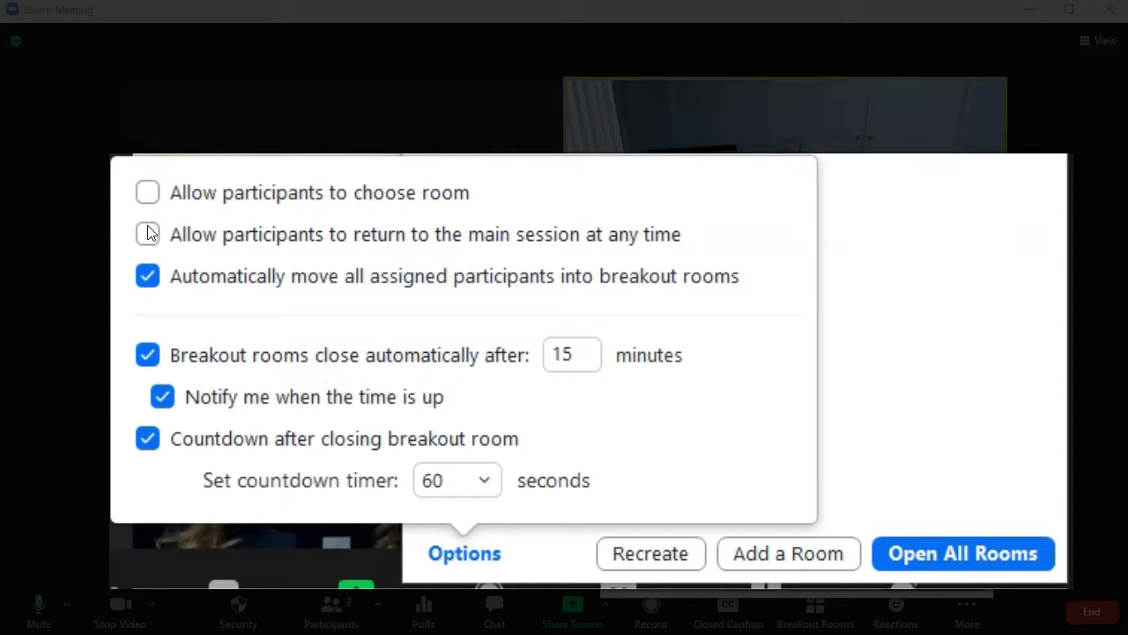
{"action": "mouse_move", "coordinate": [152, 243]}
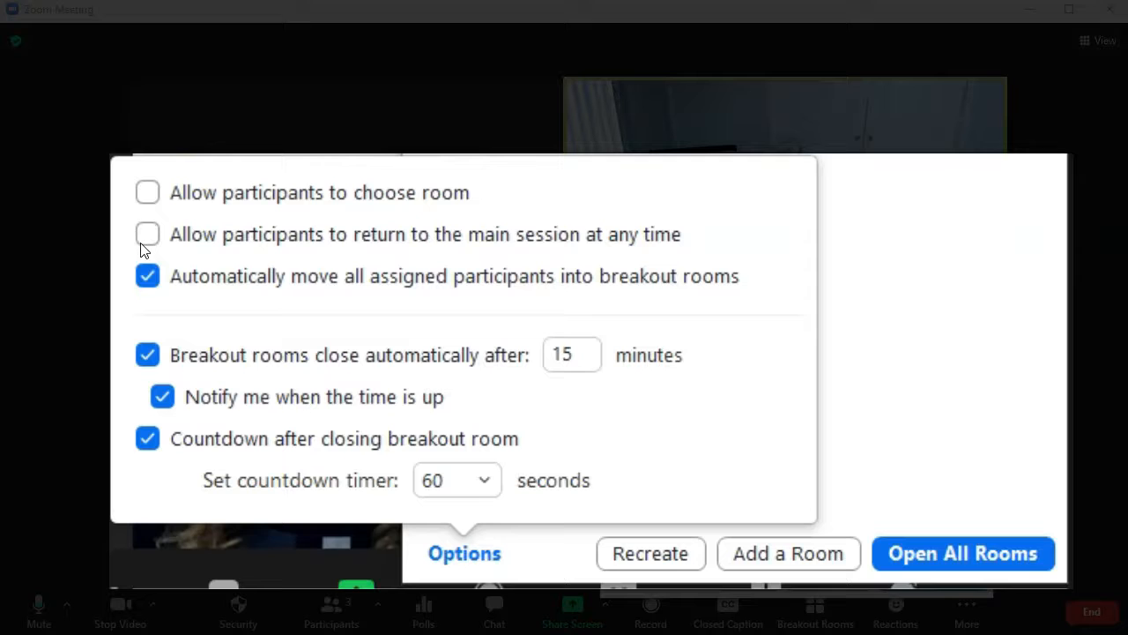
{"action": "mouse_move", "coordinate": [318, 260]}
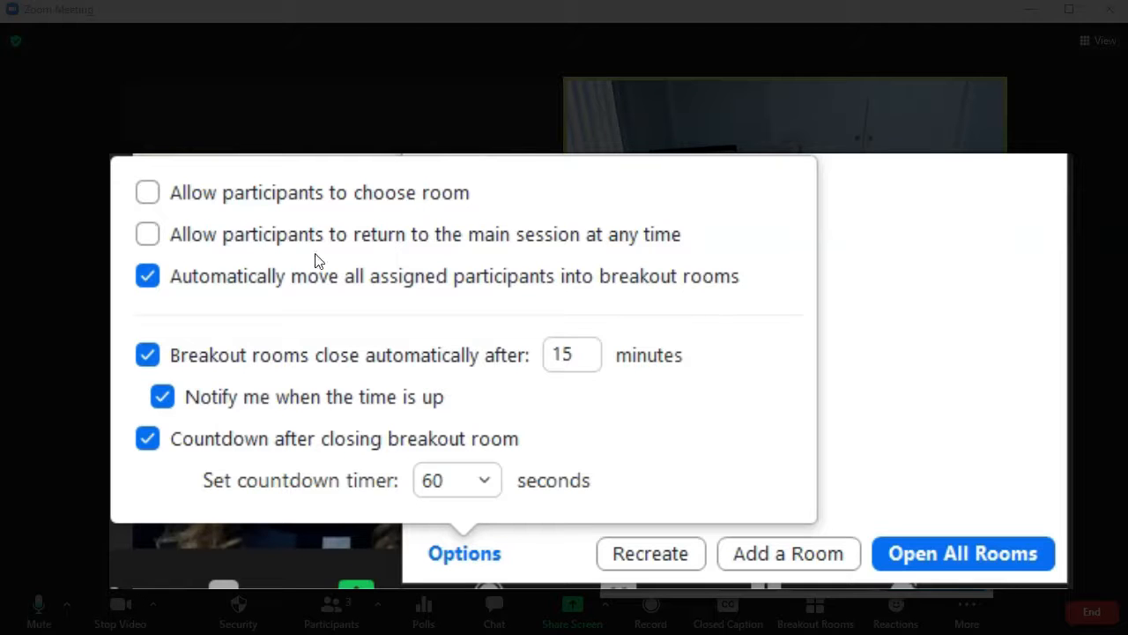
{"action": "mouse_move", "coordinate": [231, 376]}
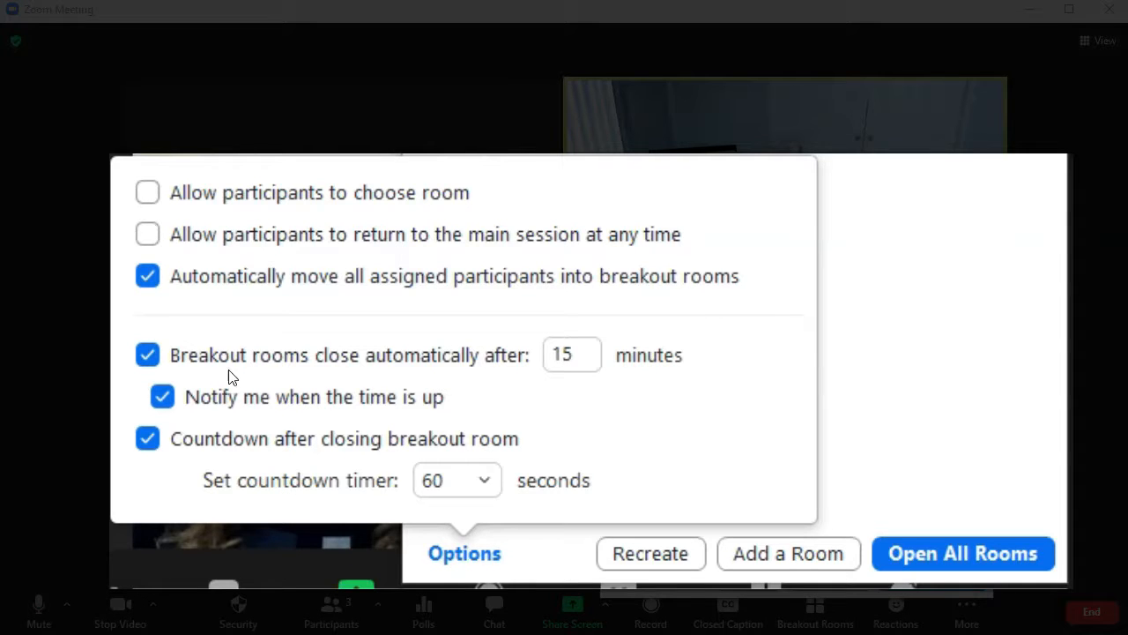
{"action": "left_click", "coordinate": [571, 354]}
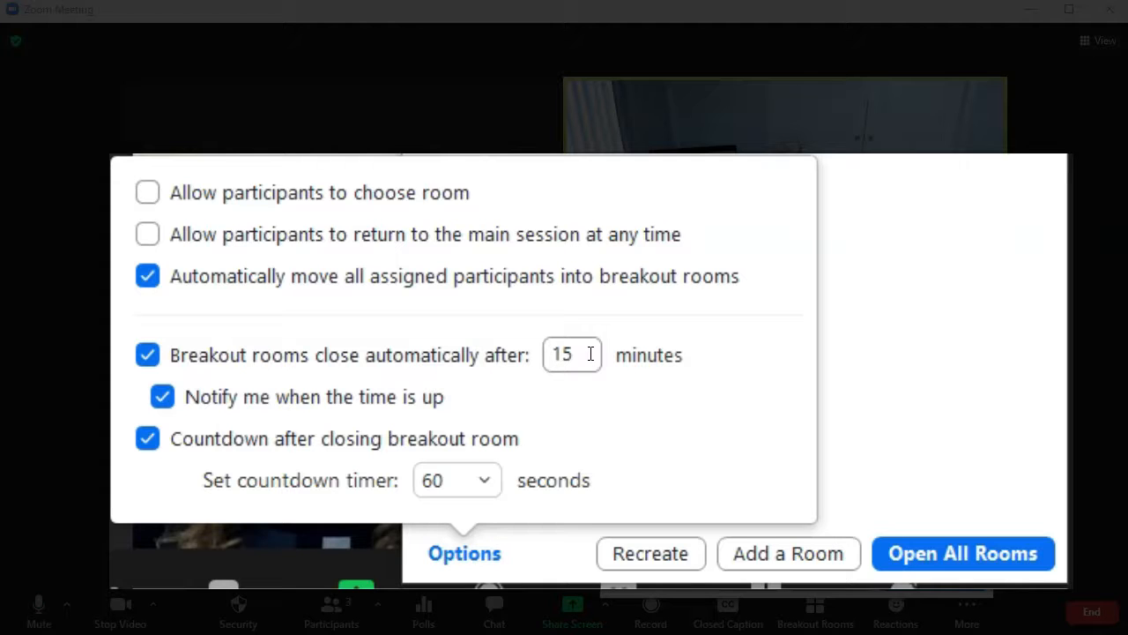
{"action": "left_click", "coordinate": [571, 354]}
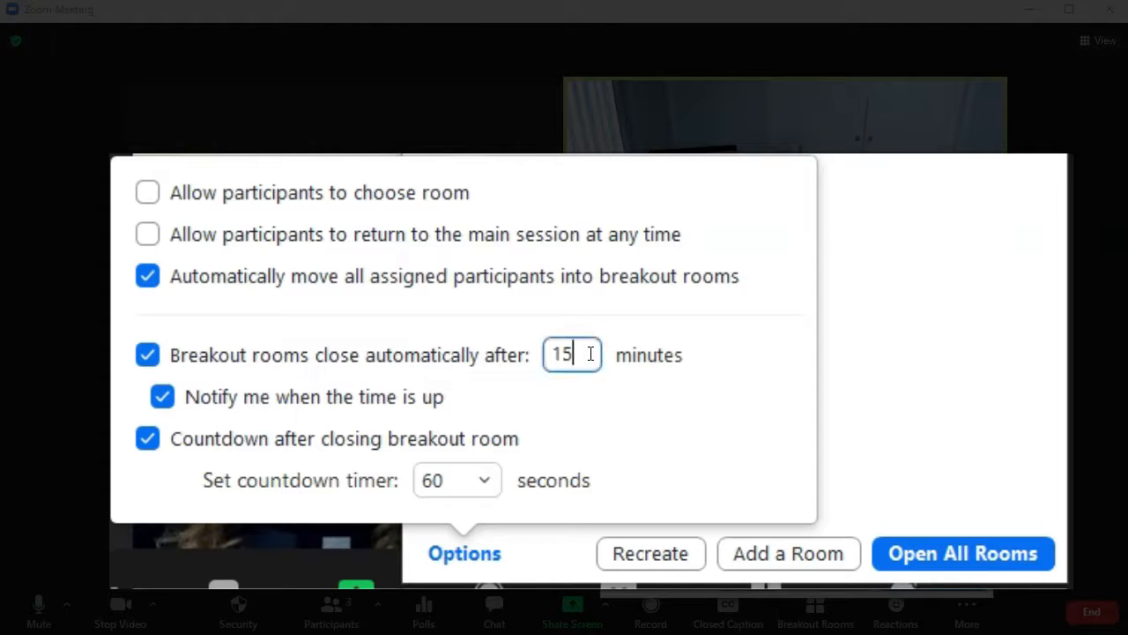
{"action": "type", "text": "999"}
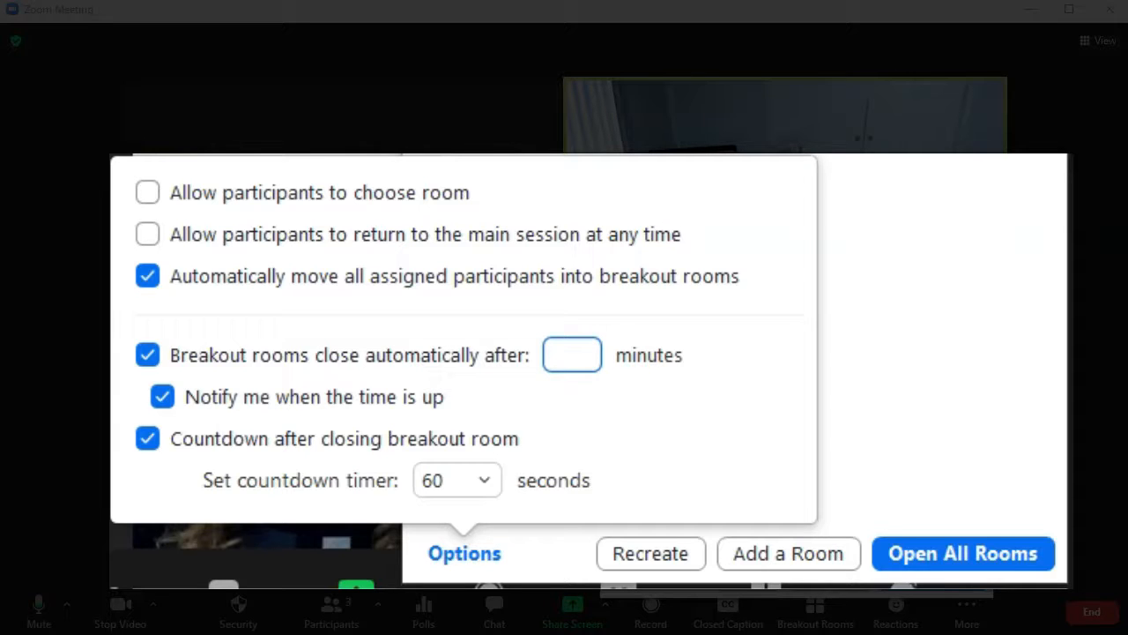
{"action": "left_click", "coordinate": [572, 354]}
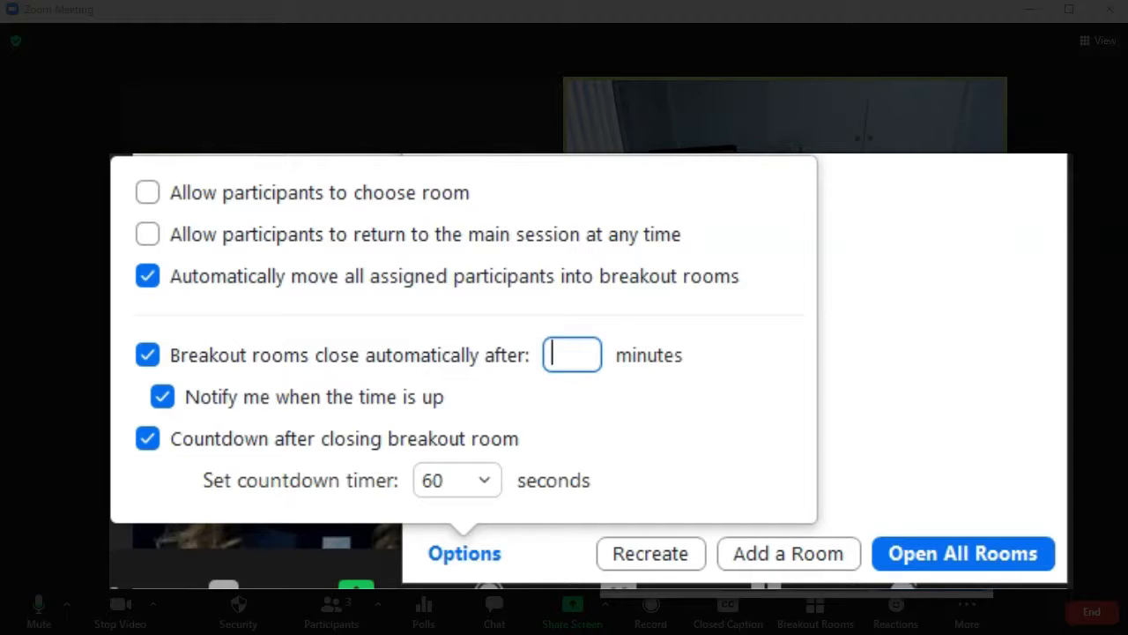
{"action": "type", "text": "2"}
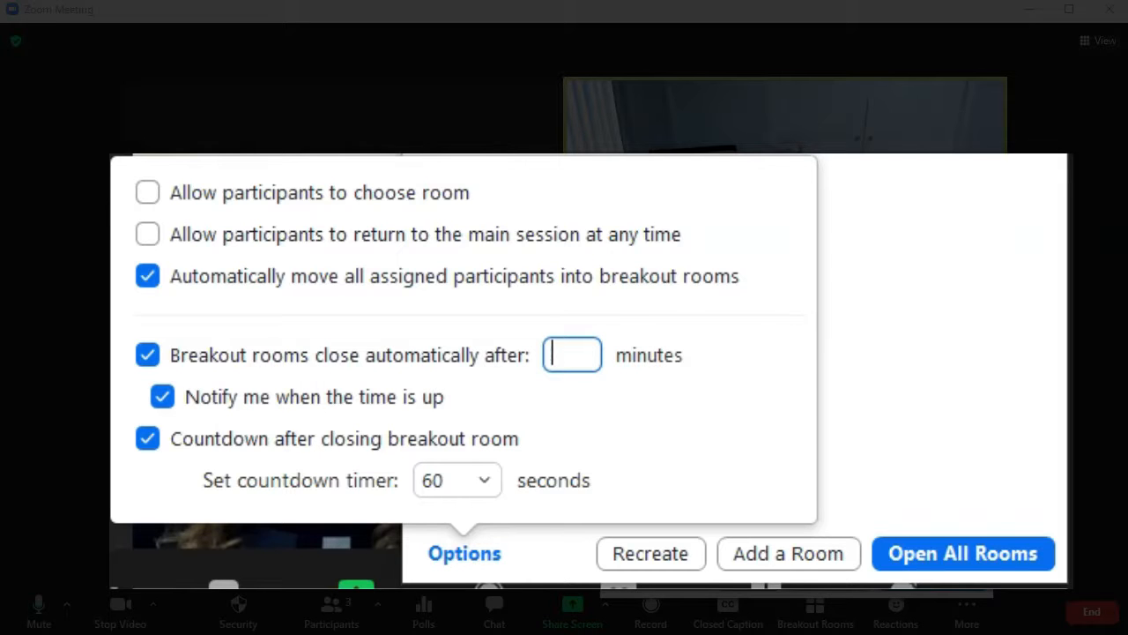
{"action": "type", "text": "10"}
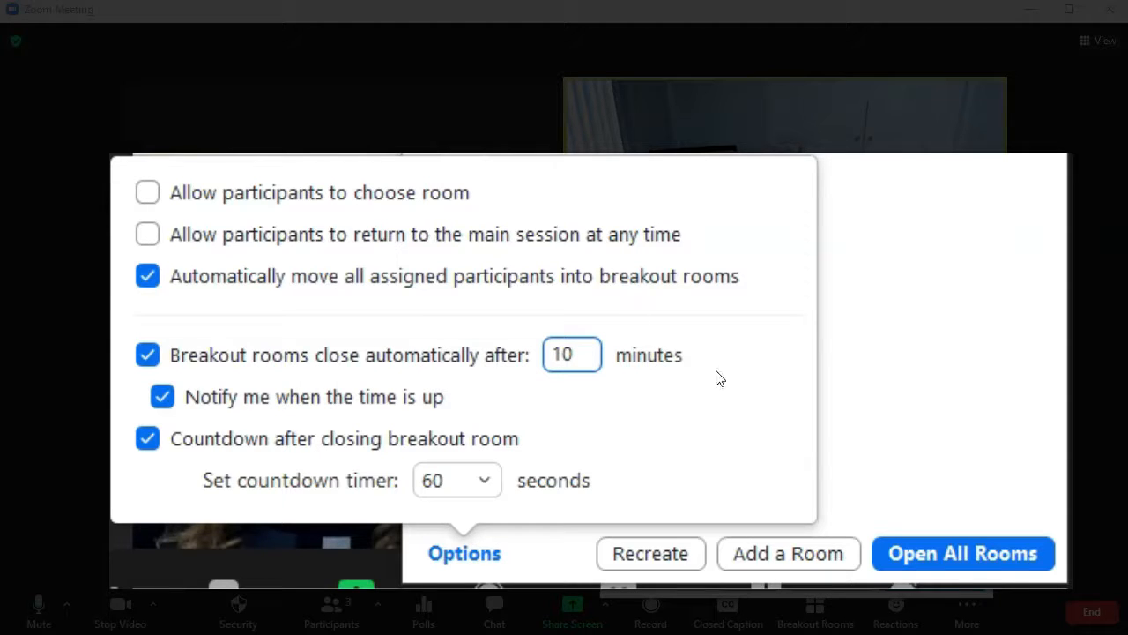
{"action": "mouse_move", "coordinate": [215, 412]}
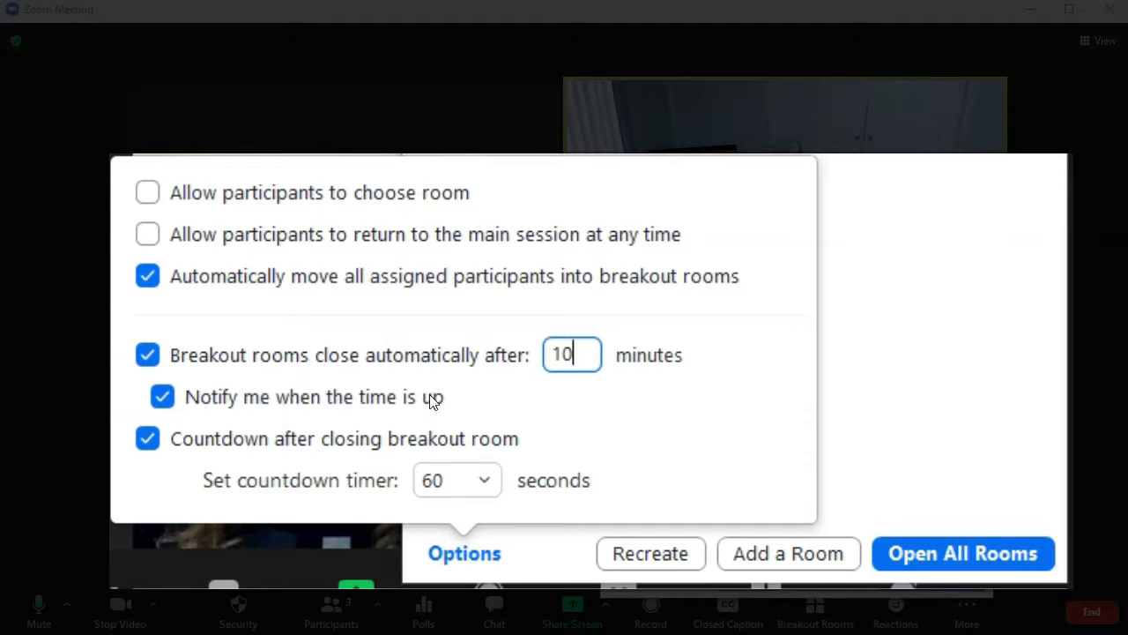
{"action": "mouse_move", "coordinate": [188, 458]}
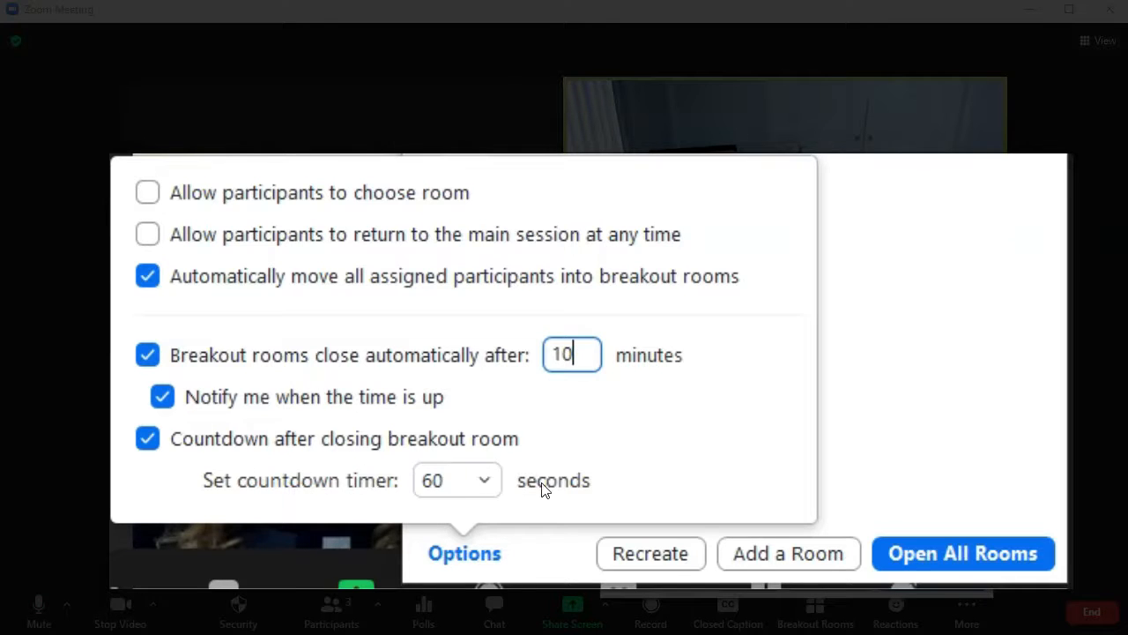
{"action": "left_click", "coordinate": [456, 479]}
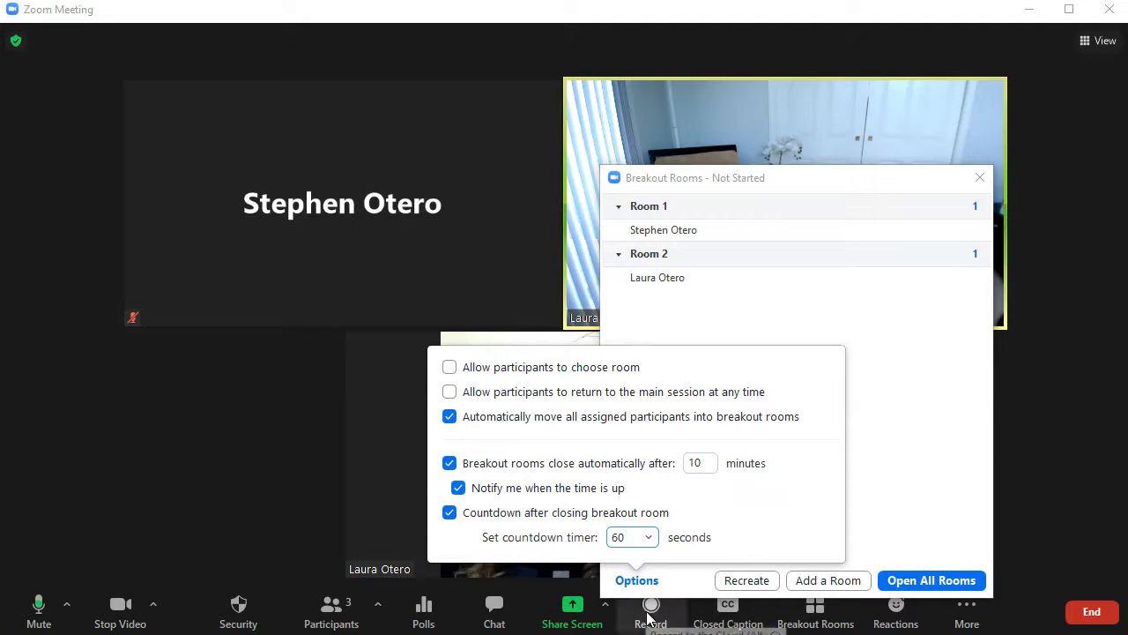
{"action": "left_click", "coordinate": [931, 580]}
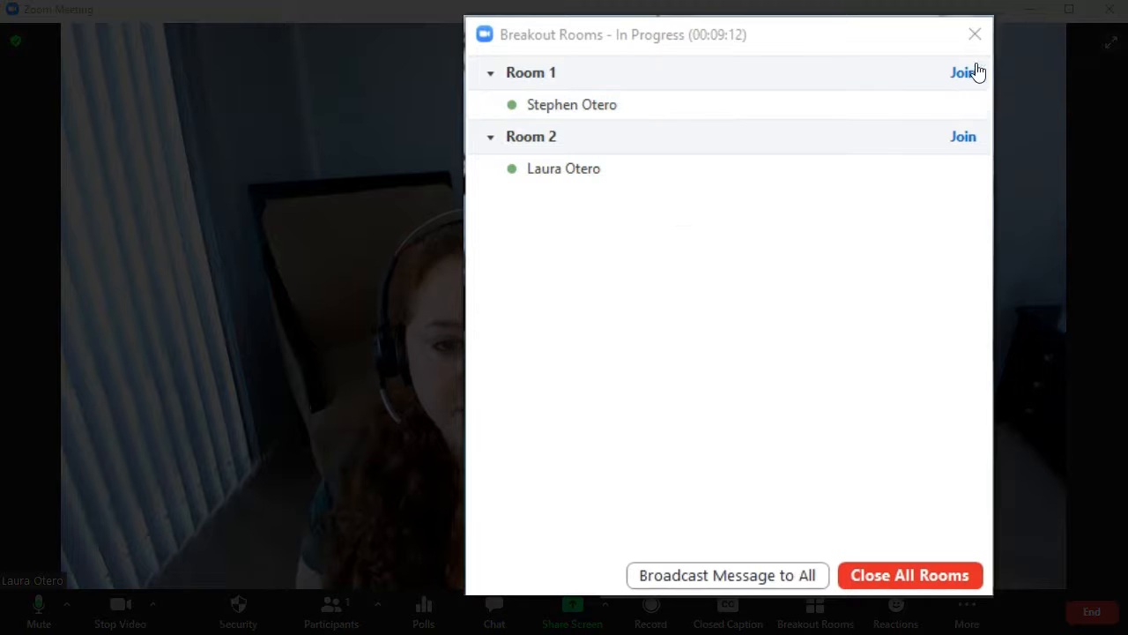
{"action": "mouse_move", "coordinate": [712, 232]}
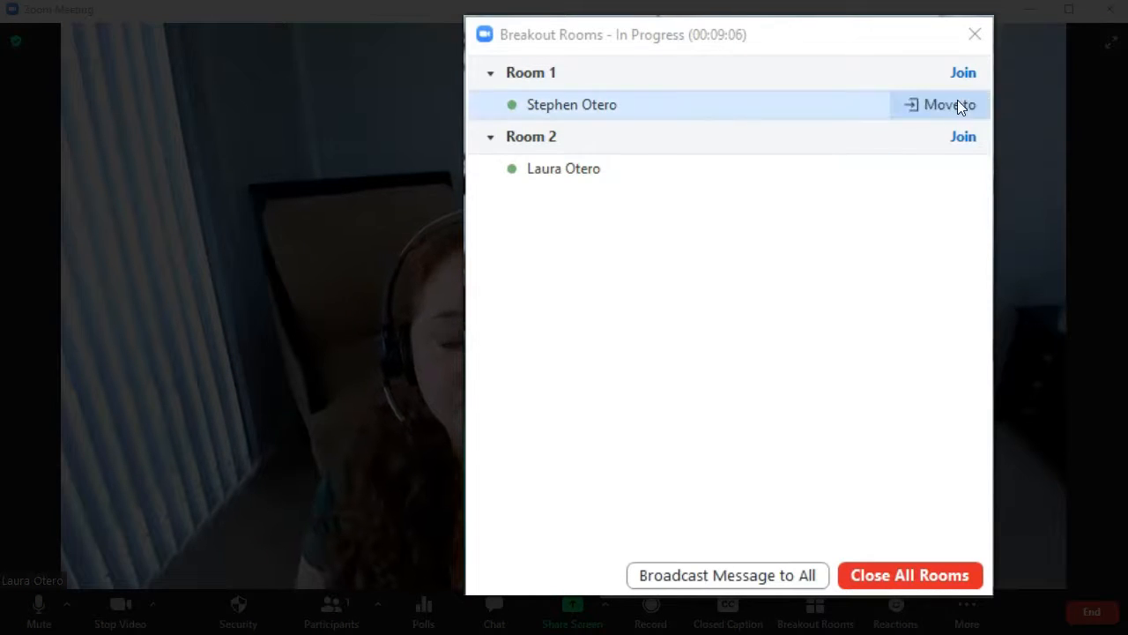
{"action": "mouse_move", "coordinate": [963, 137]}
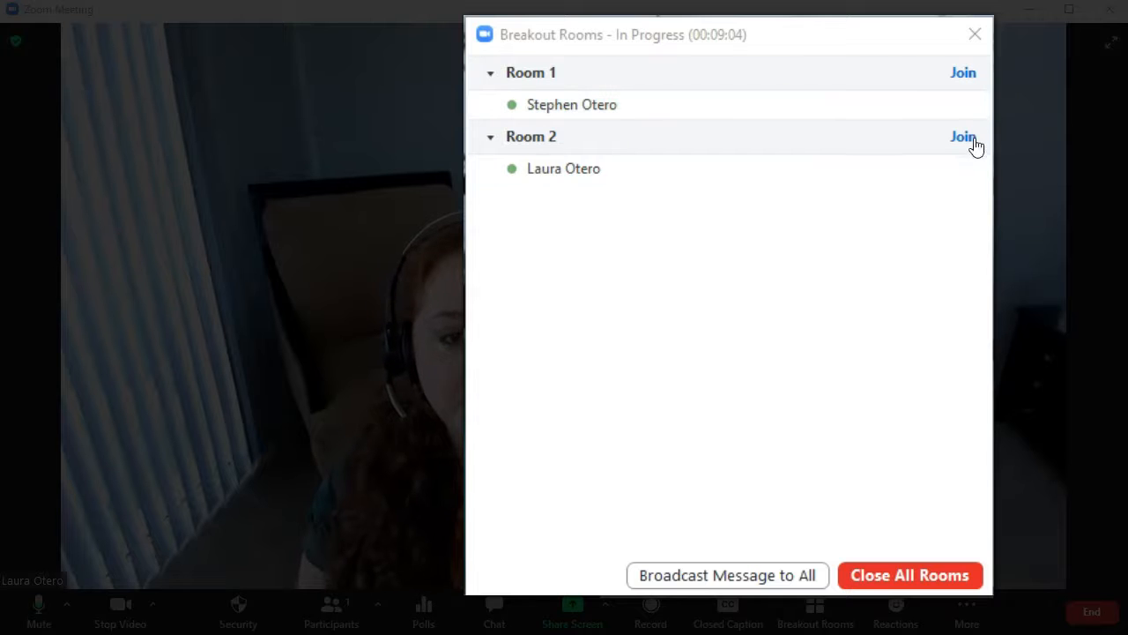
{"action": "mouse_move", "coordinate": [926, 221]}
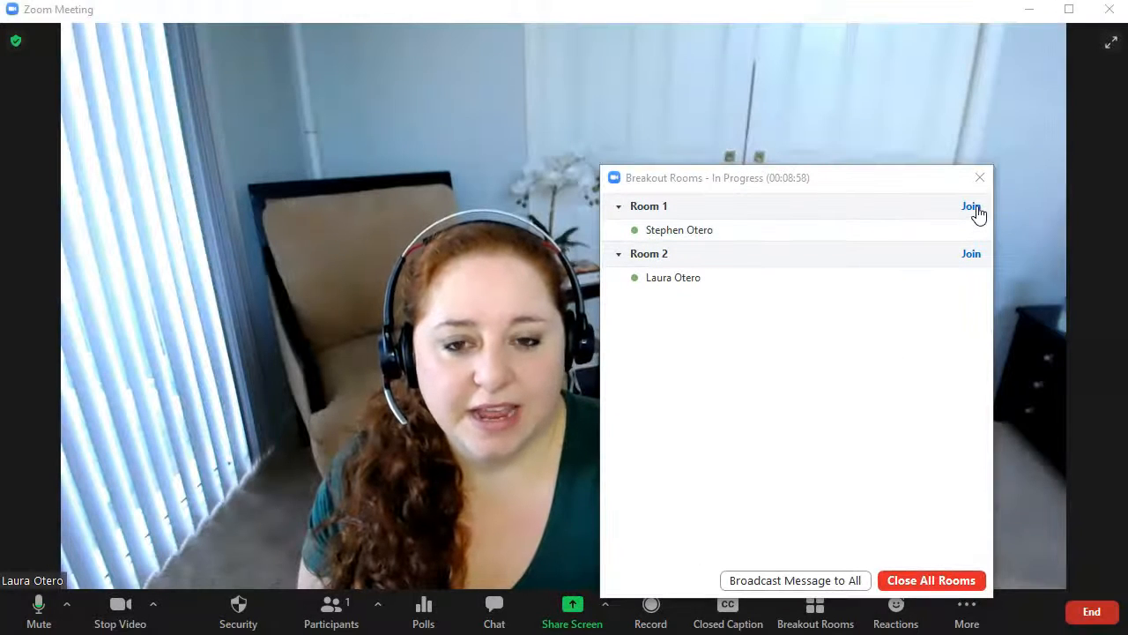
{"action": "left_click", "coordinate": [971, 206]}
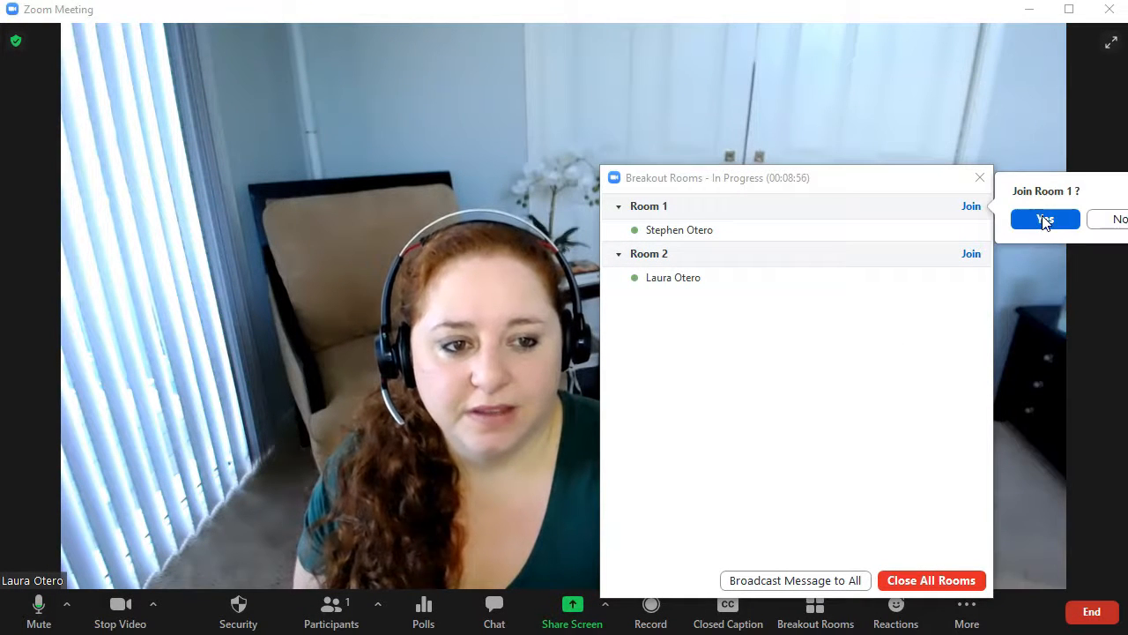
{"action": "left_click", "coordinate": [1044, 219]}
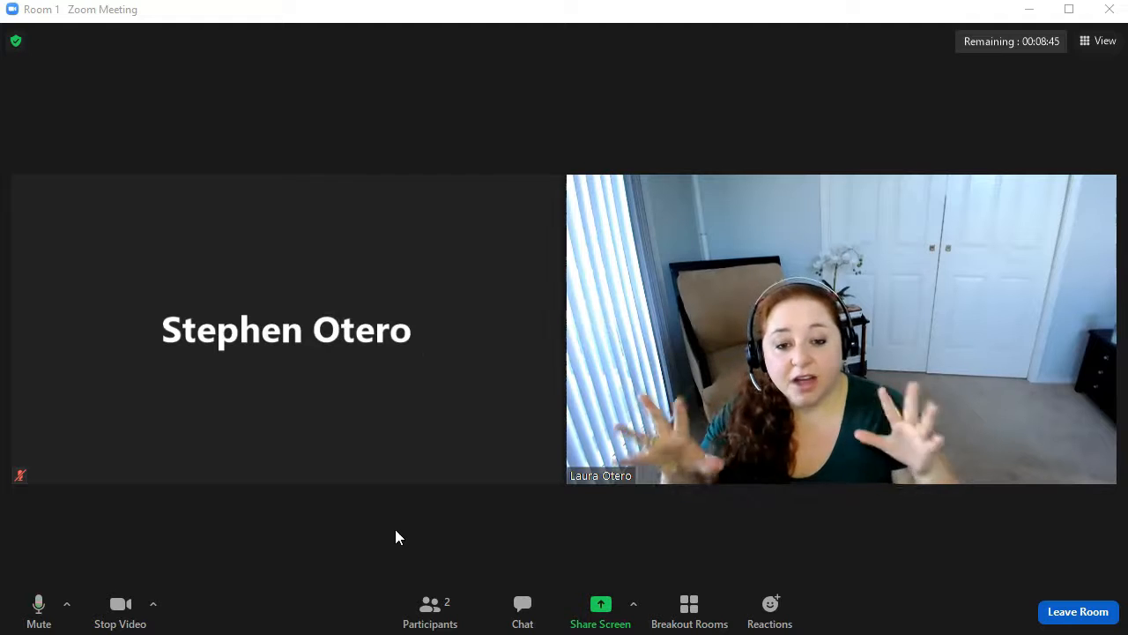
{"action": "mouse_move", "coordinate": [747, 476]}
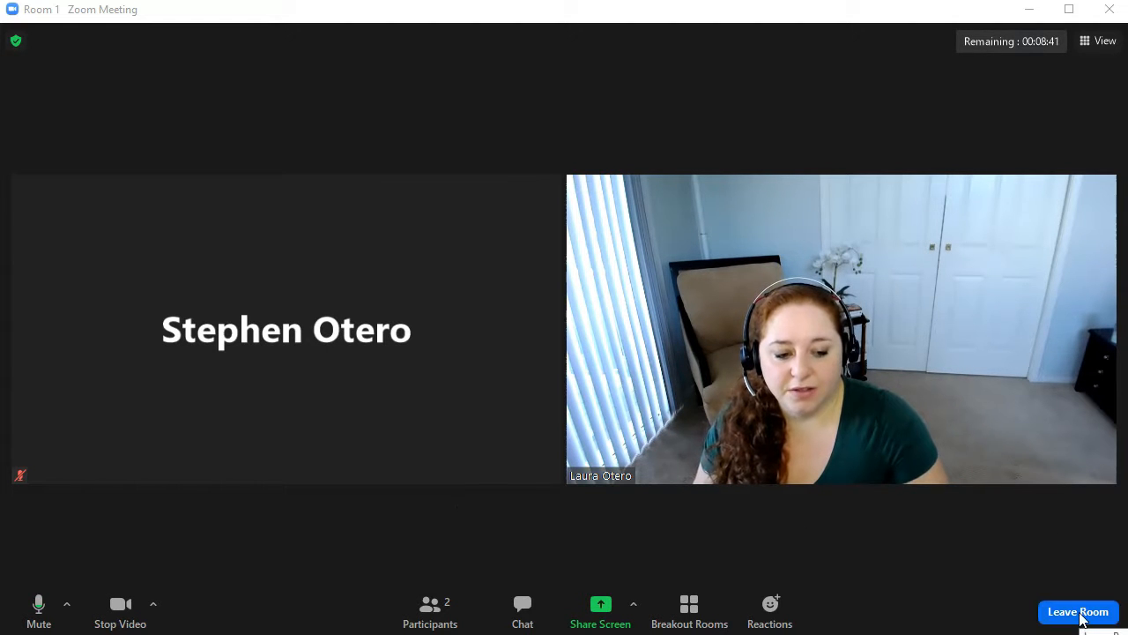
{"action": "left_click", "coordinate": [1078, 611]}
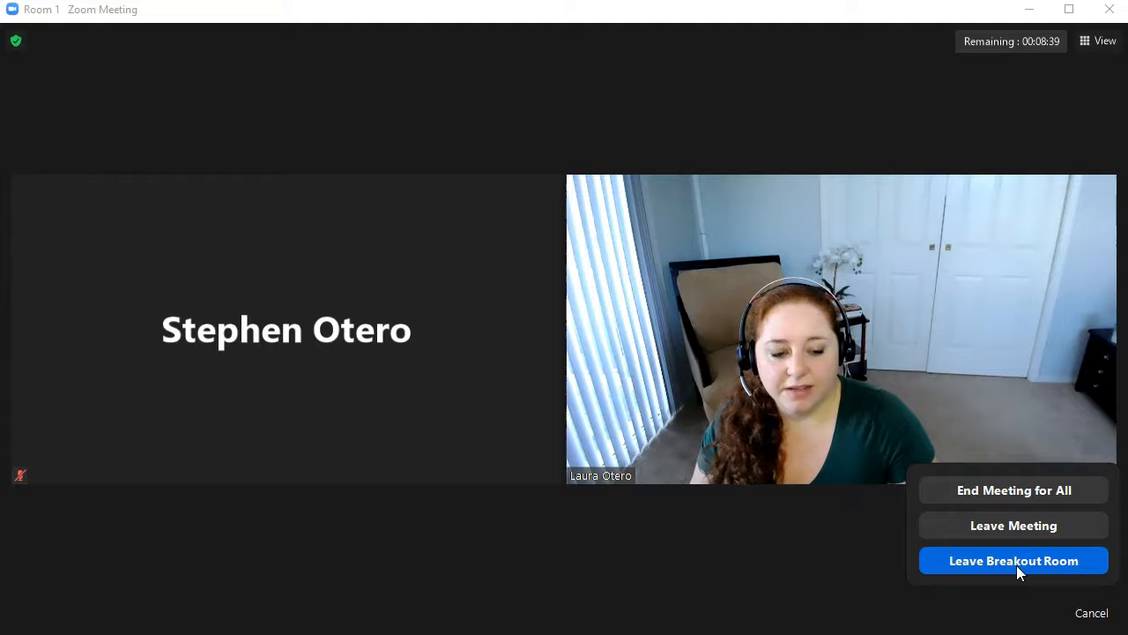
{"action": "mouse_move", "coordinate": [996, 490]}
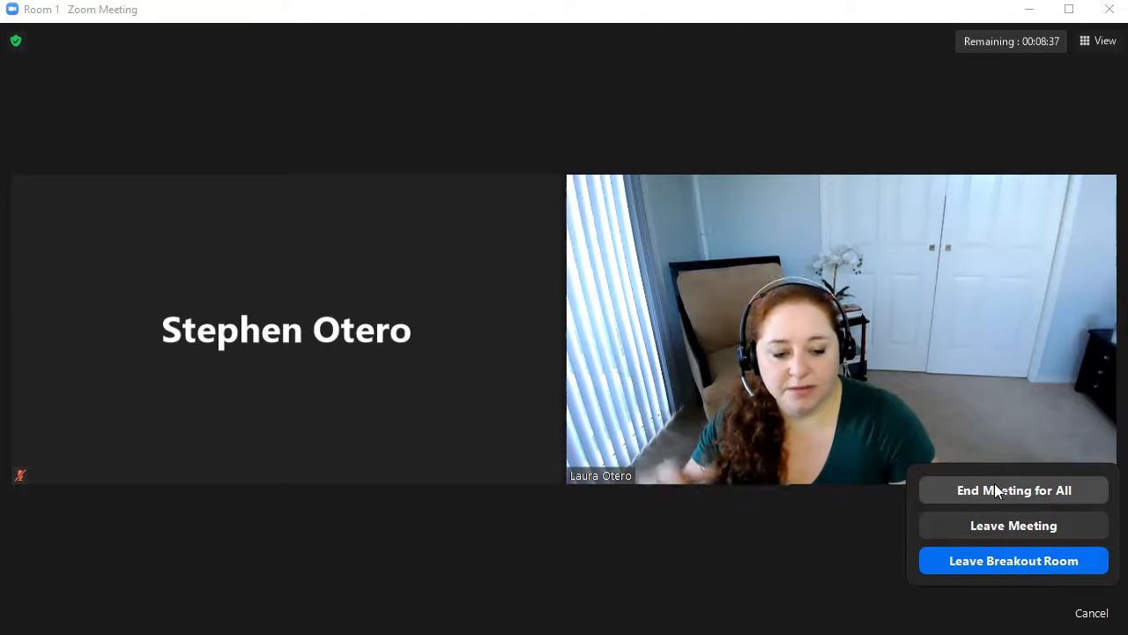
{"action": "left_click", "coordinate": [1014, 561]}
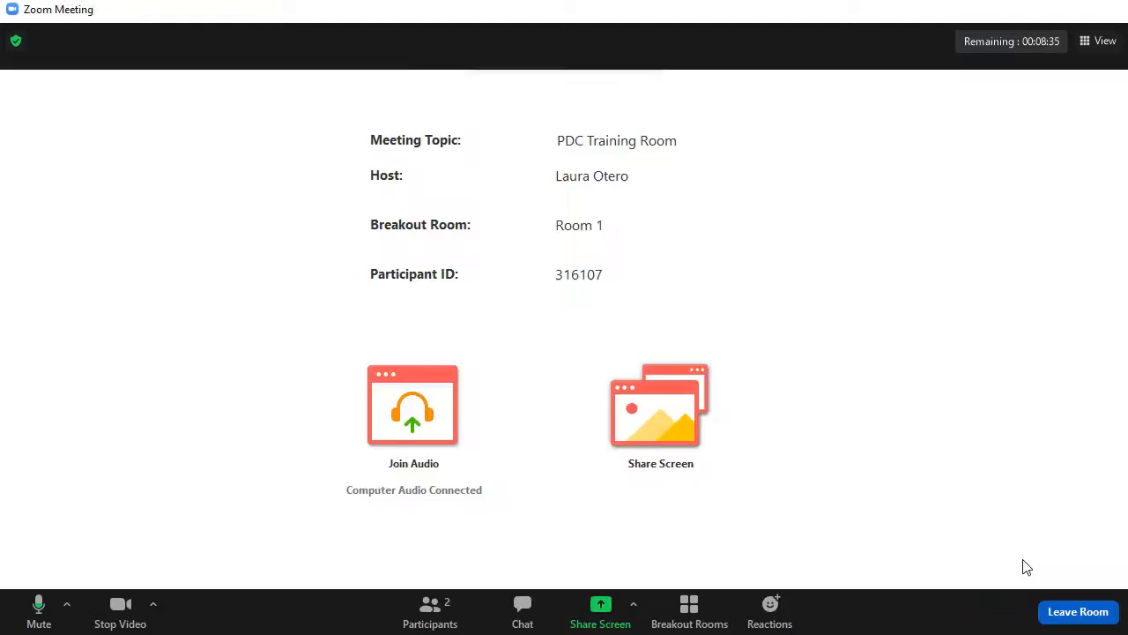
{"action": "left_click", "coordinate": [1078, 612]}
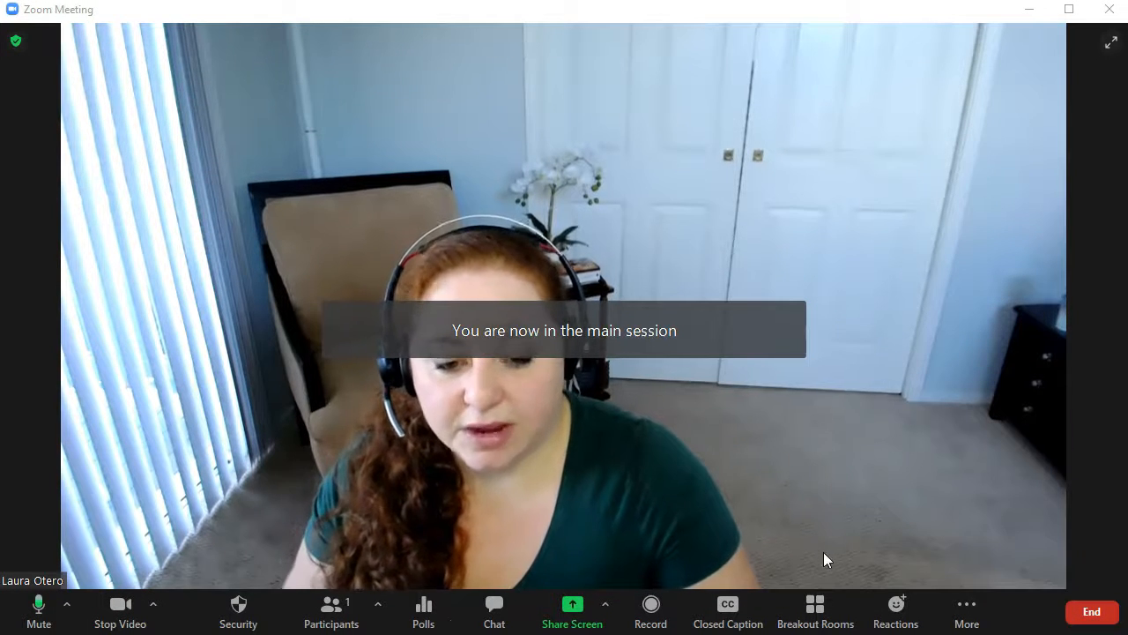
{"action": "left_click", "coordinate": [815, 611]}
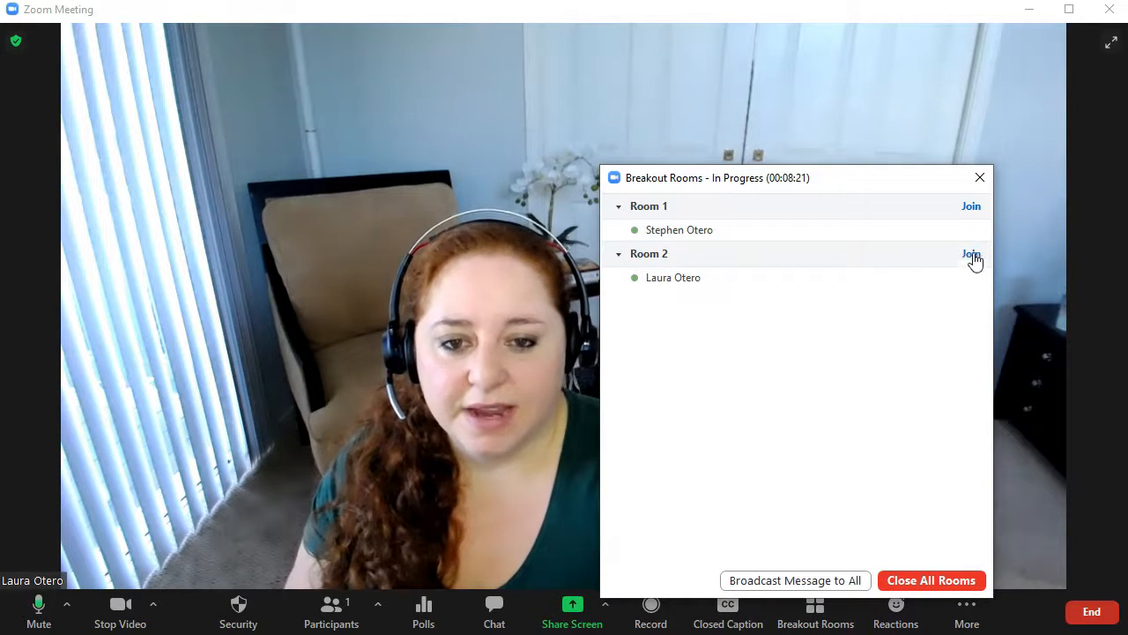
{"action": "left_click", "coordinate": [971, 254]}
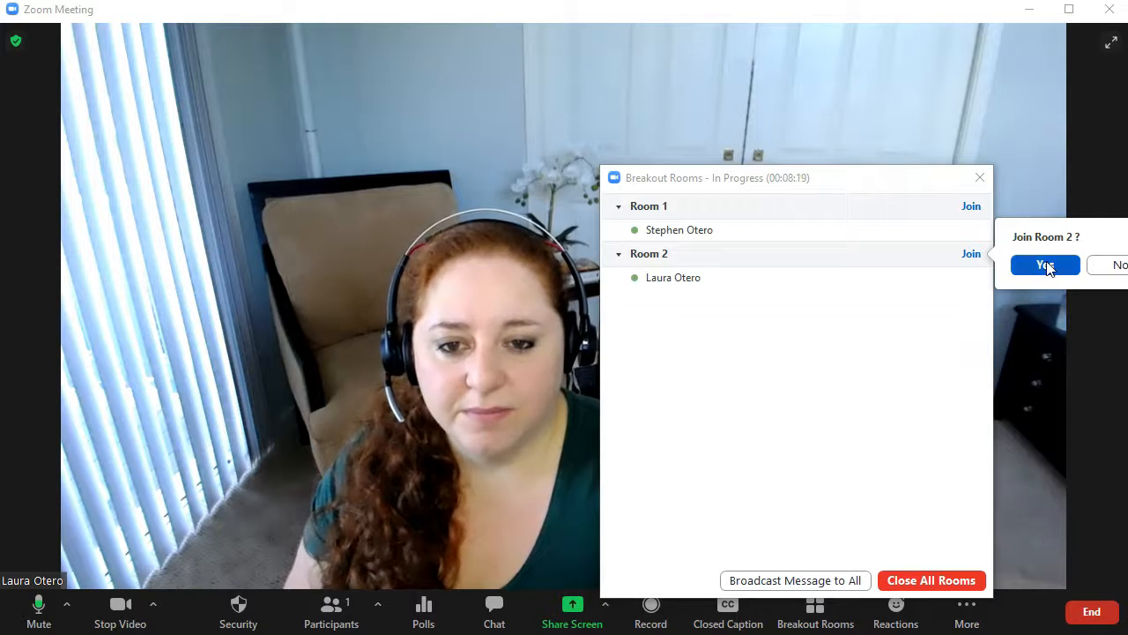
{"action": "left_click", "coordinate": [1045, 266]}
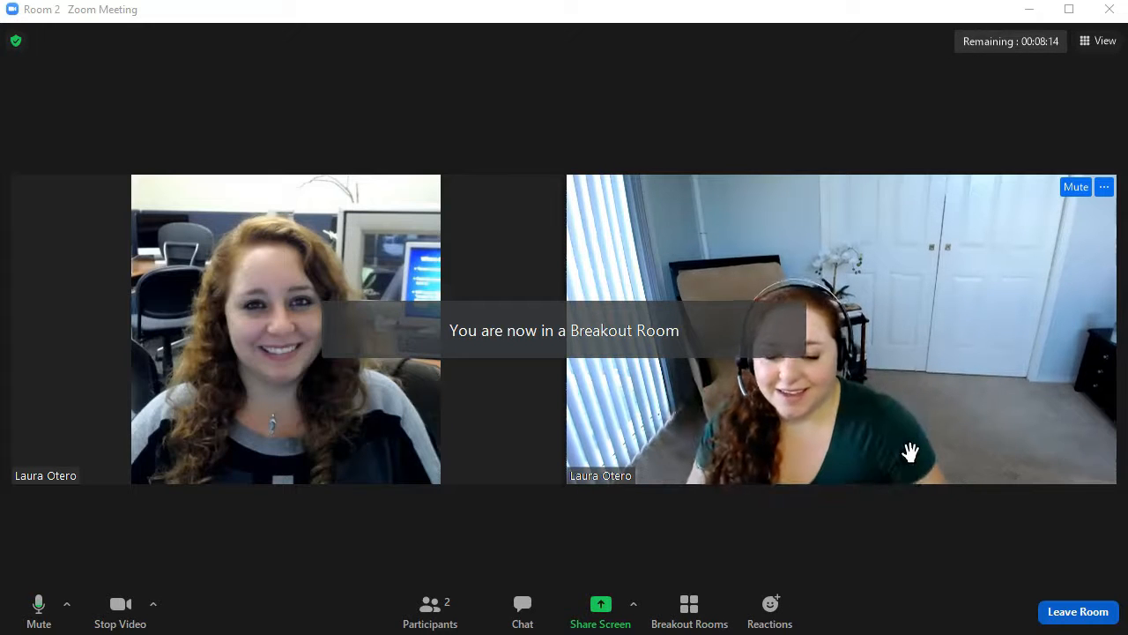
{"action": "left_click", "coordinate": [1078, 611]}
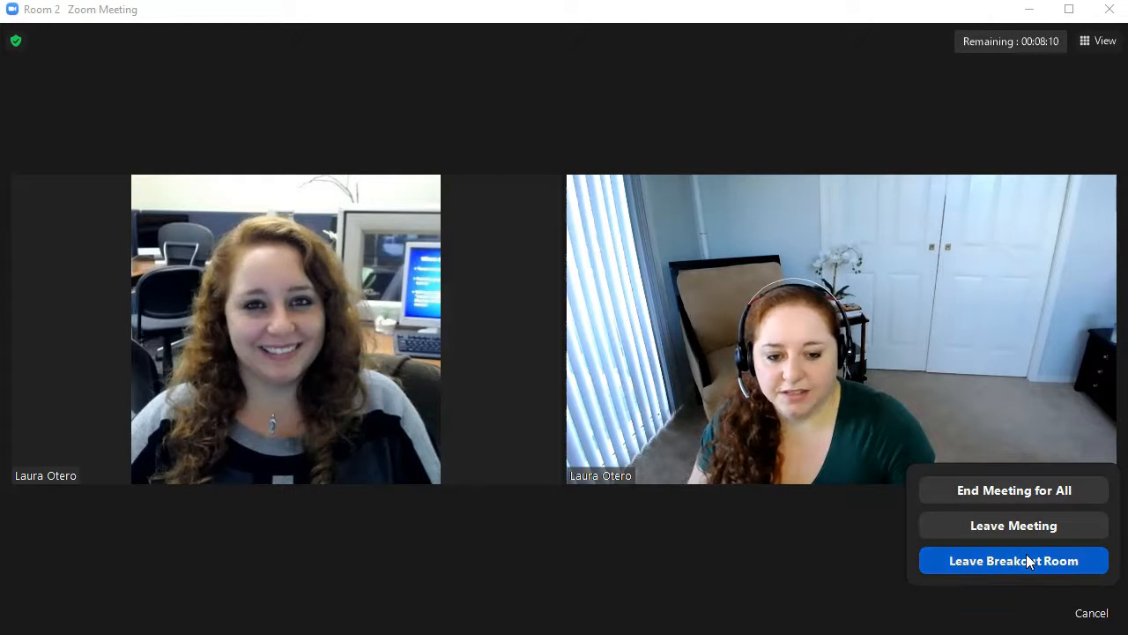
{"action": "left_click", "coordinate": [1013, 560]}
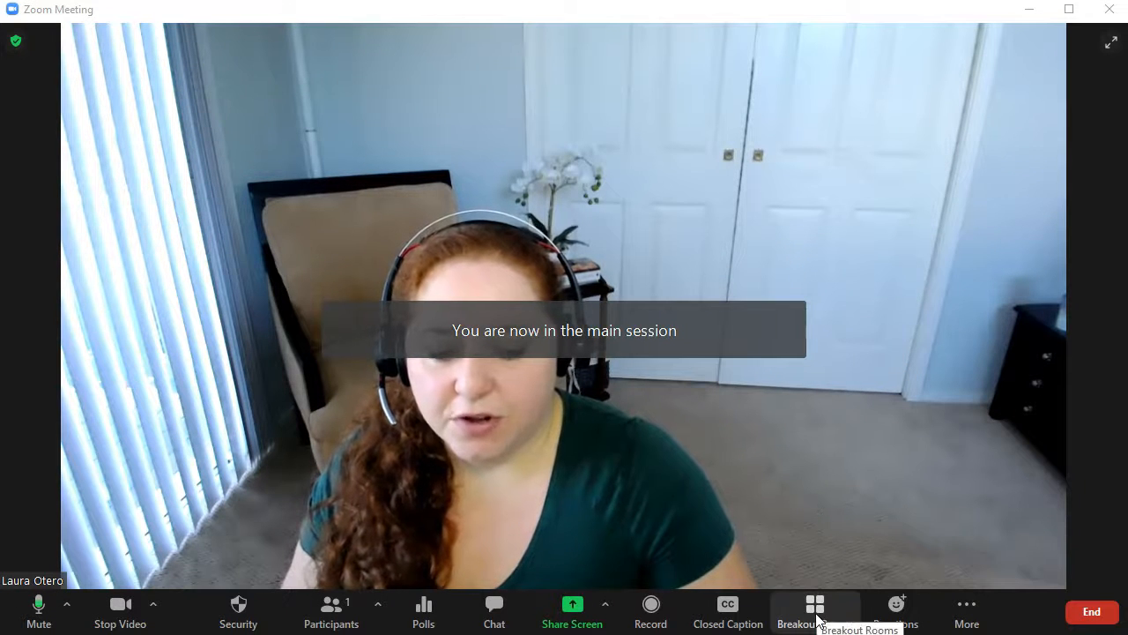
{"action": "left_click", "coordinate": [814, 611]}
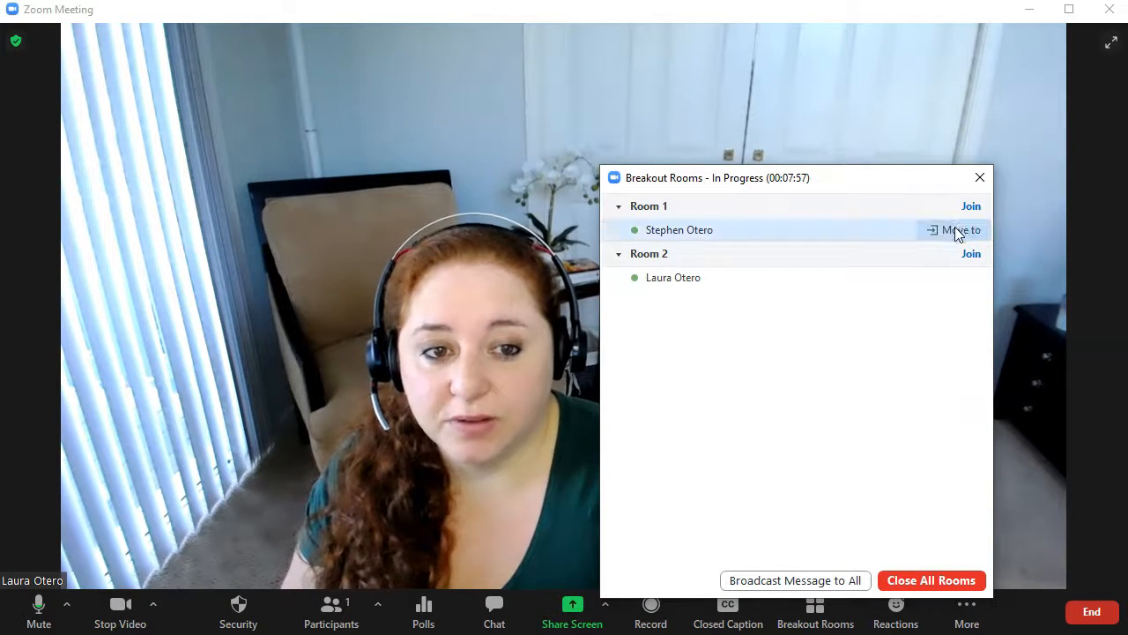
{"action": "left_click", "coordinate": [960, 230]}
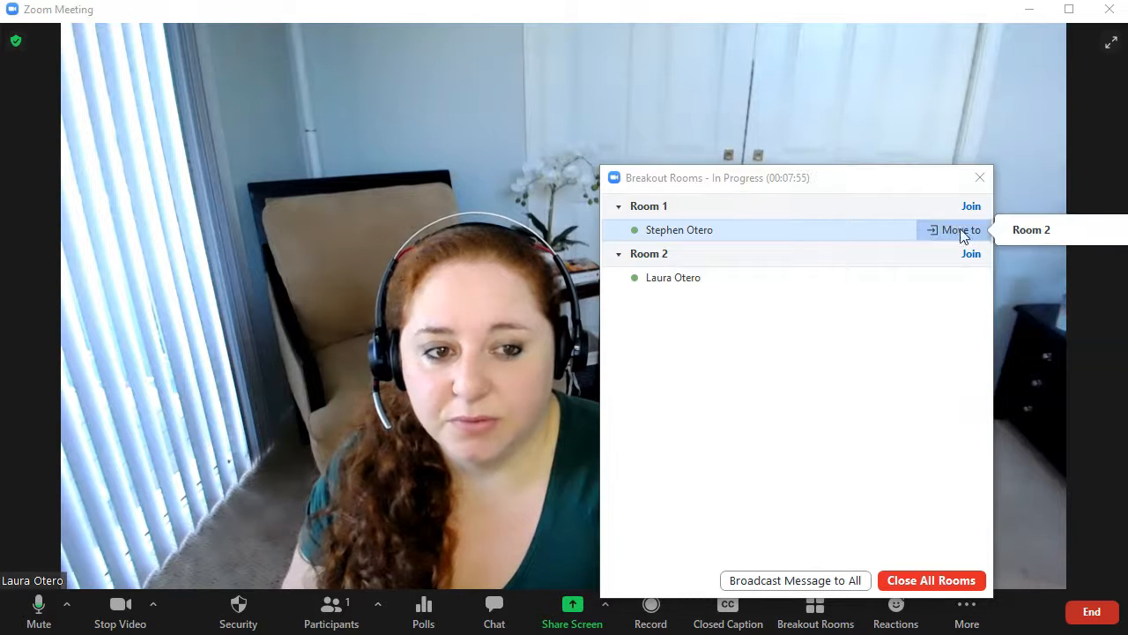
{"action": "mouse_move", "coordinate": [849, 359]}
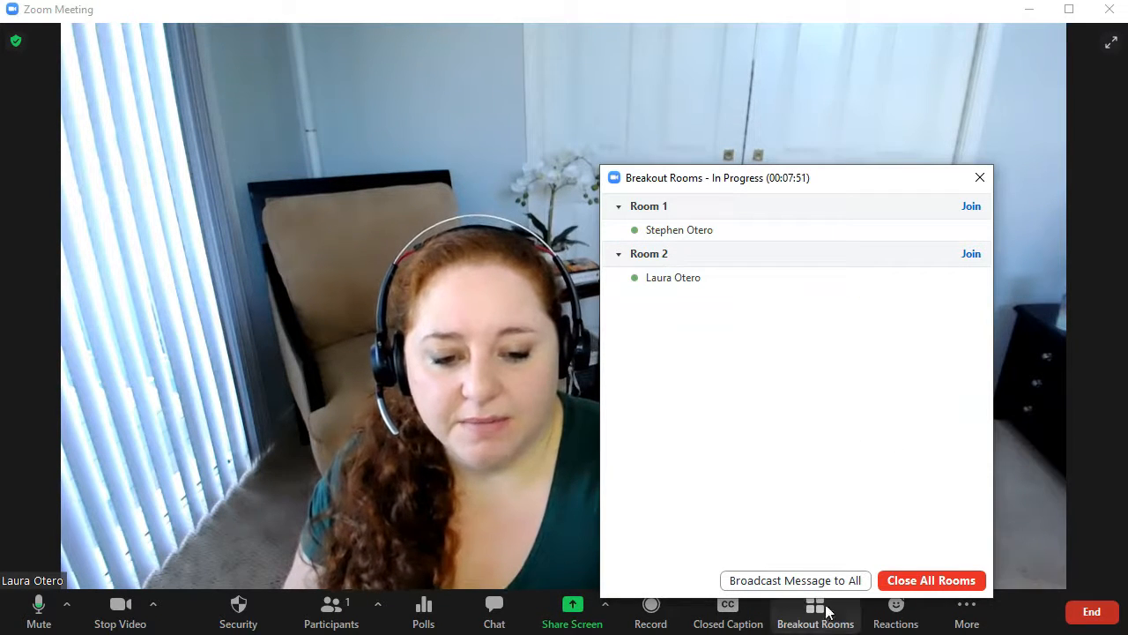
{"action": "mouse_move", "coordinate": [951, 569]}
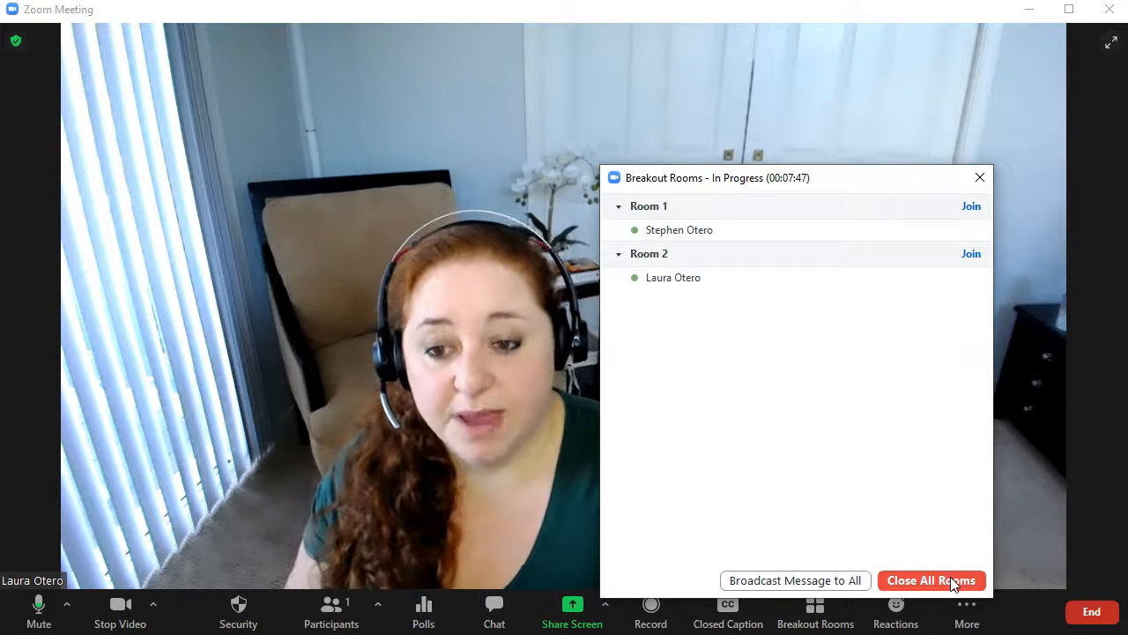
{"action": "mouse_move", "coordinate": [908, 556]}
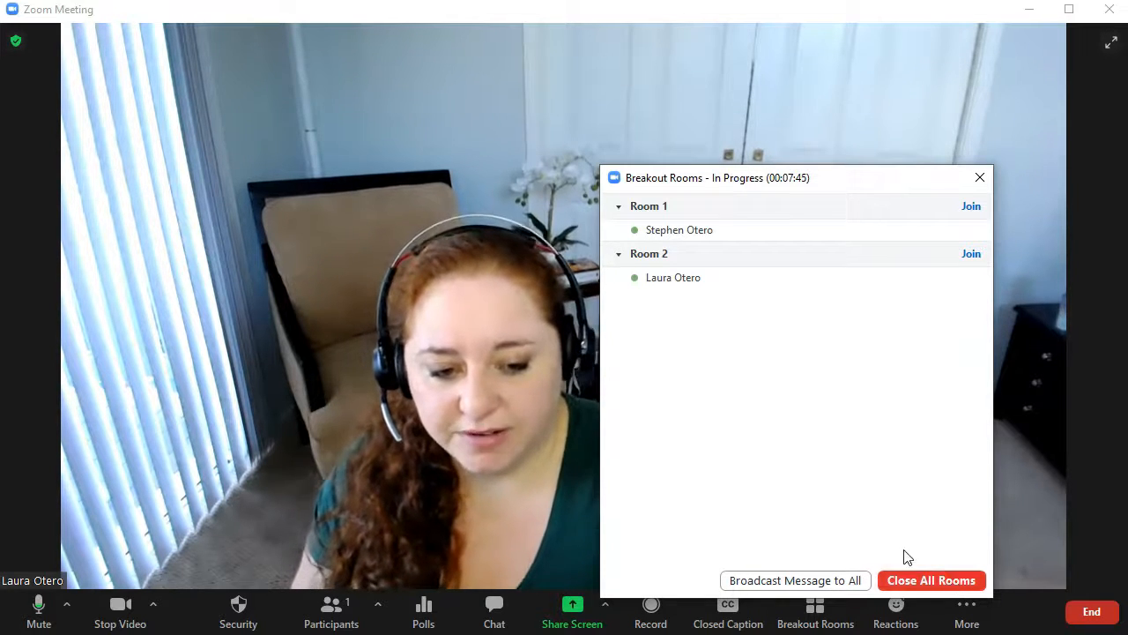
{"action": "mouse_move", "coordinate": [931, 581]}
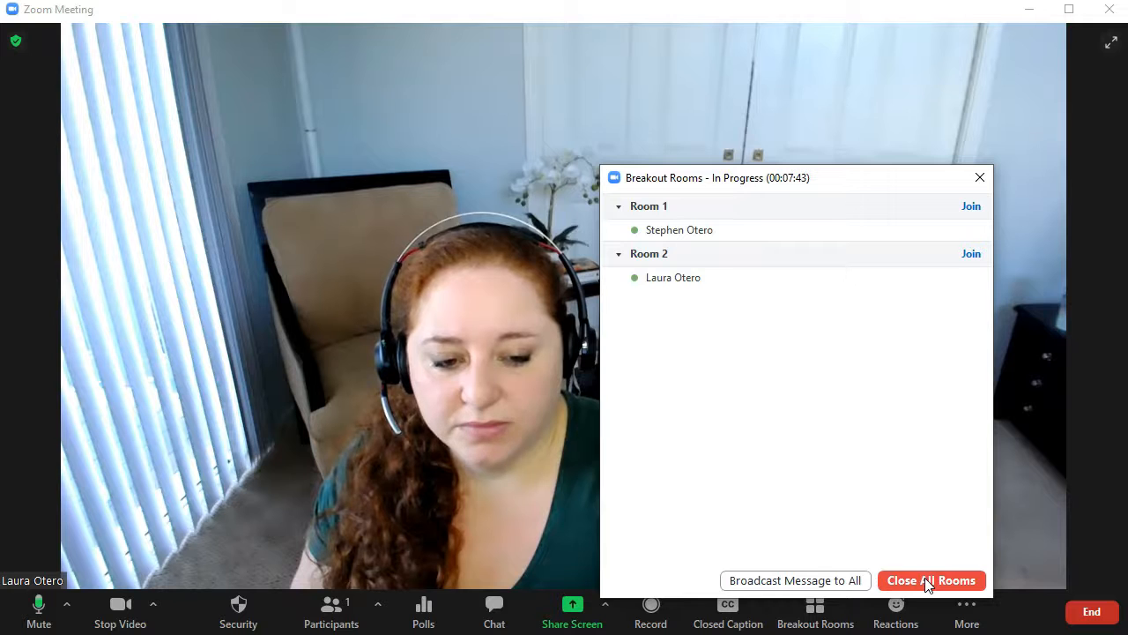
Close all breakout rooms and dismiss the overview once everyone returns
{"action": "left_click", "coordinate": [931, 580]}
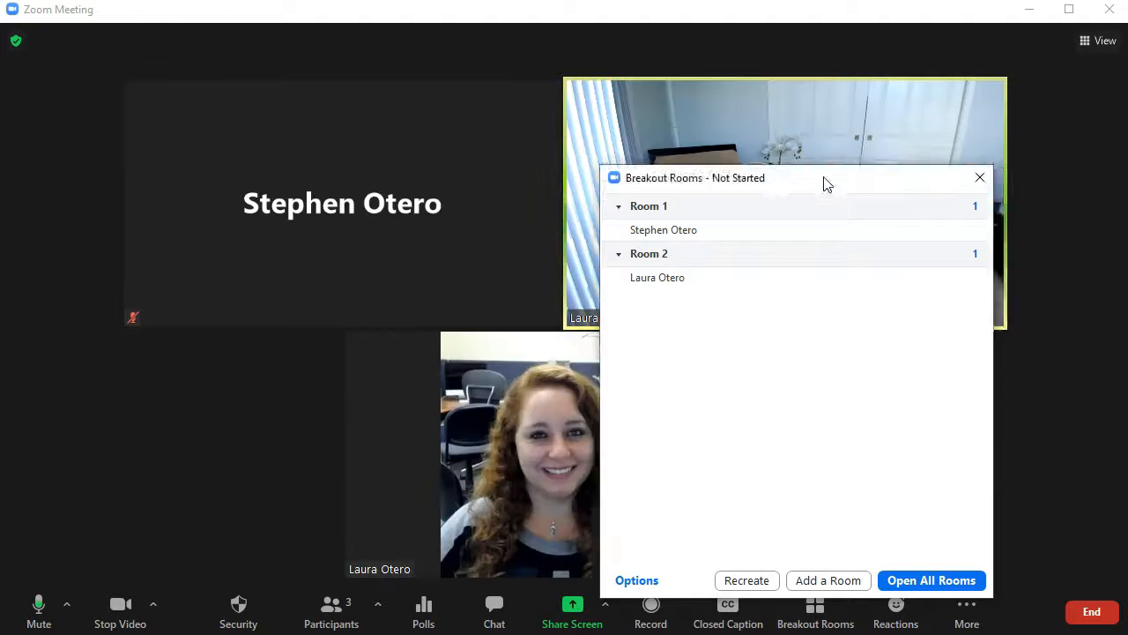
{"action": "left_click", "coordinate": [980, 178]}
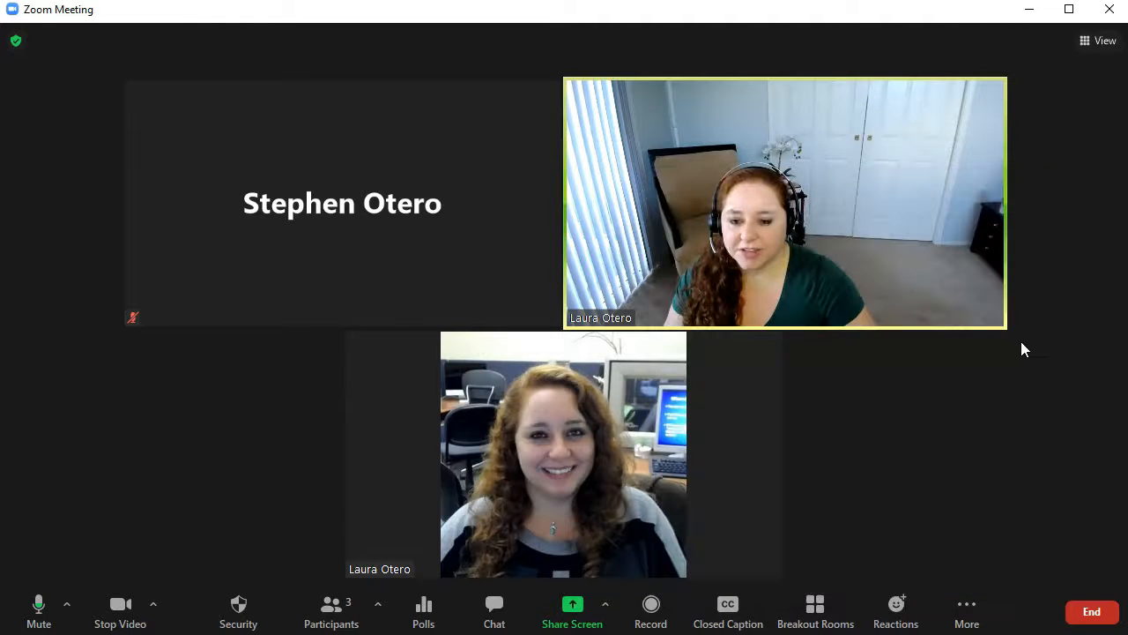